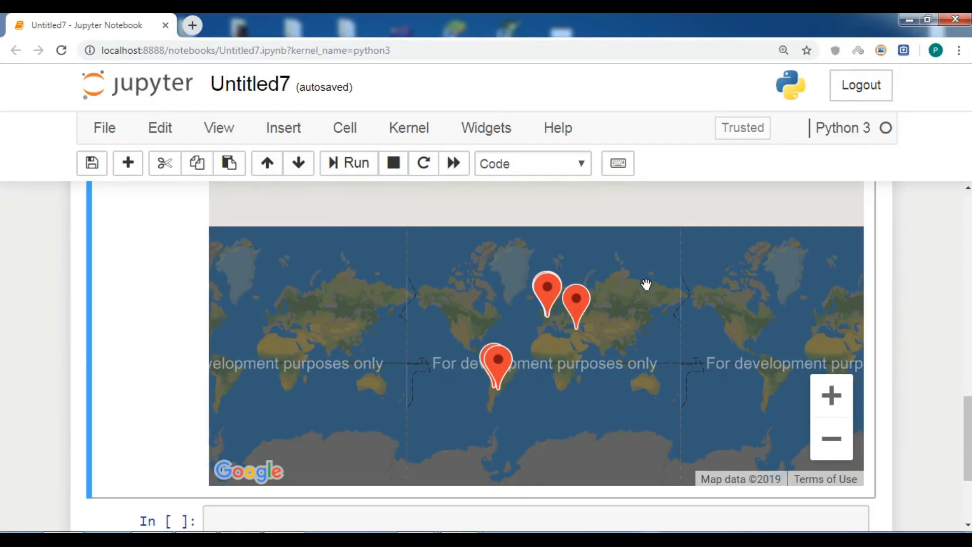
- Open the Armenia and Atucha reactor marker info windows, then close the Atucha popup
click(574, 302)
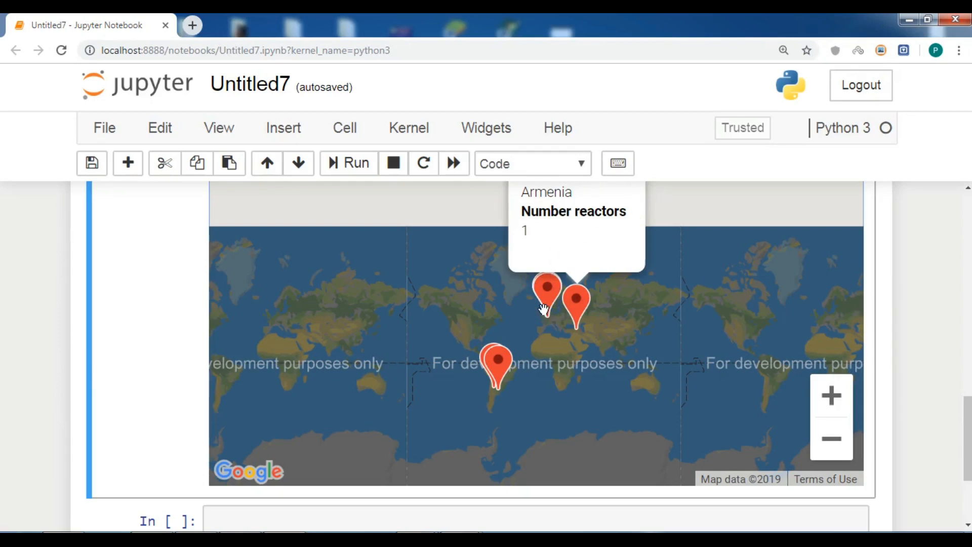
click(495, 369)
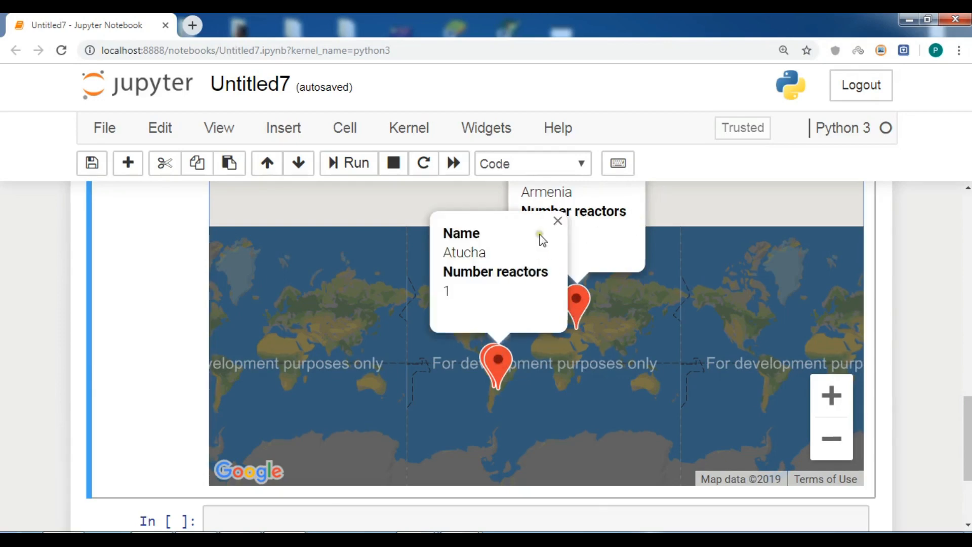
mouse_move(557, 222)
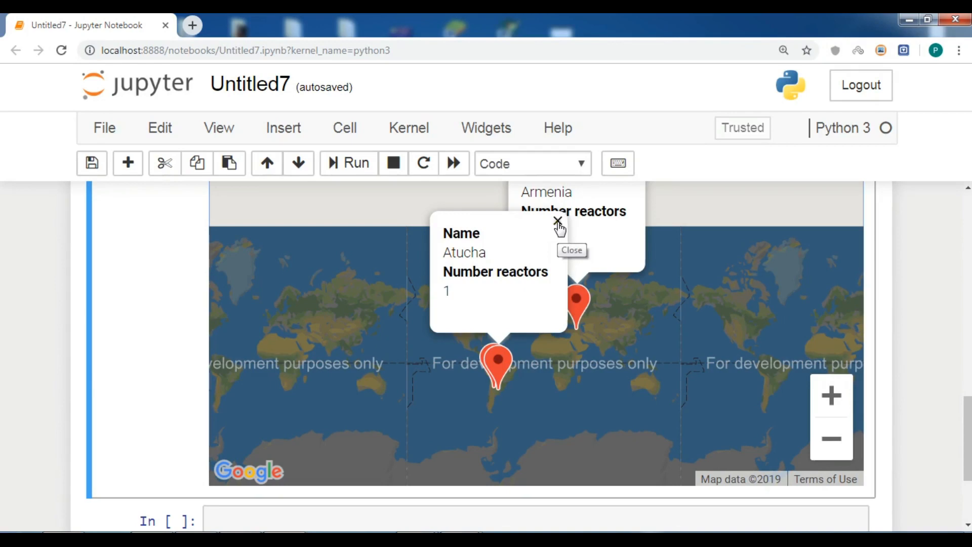
click(557, 221)
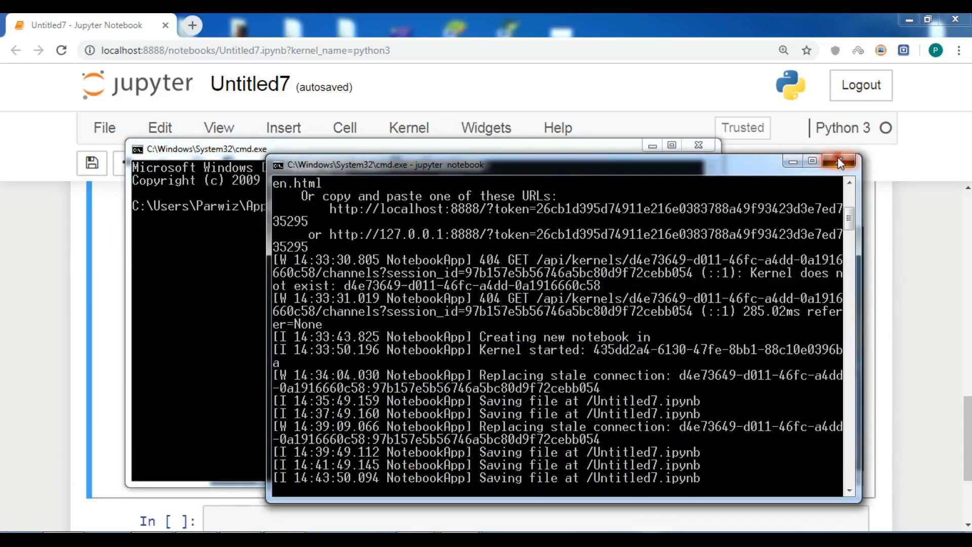
- Close the running server window and launch 'jupyter notebook' from the other Command Prompt
click(837, 161)
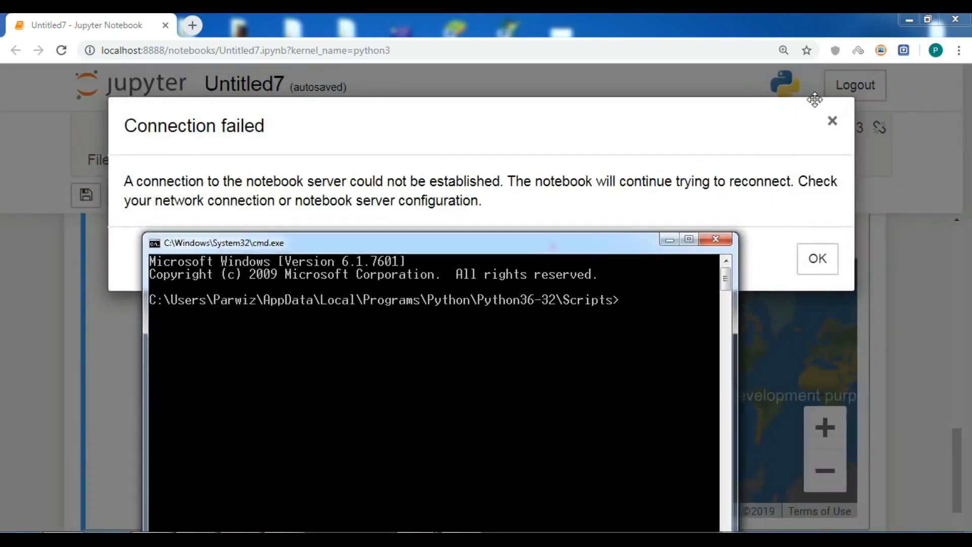
click(817, 259)
text(j)
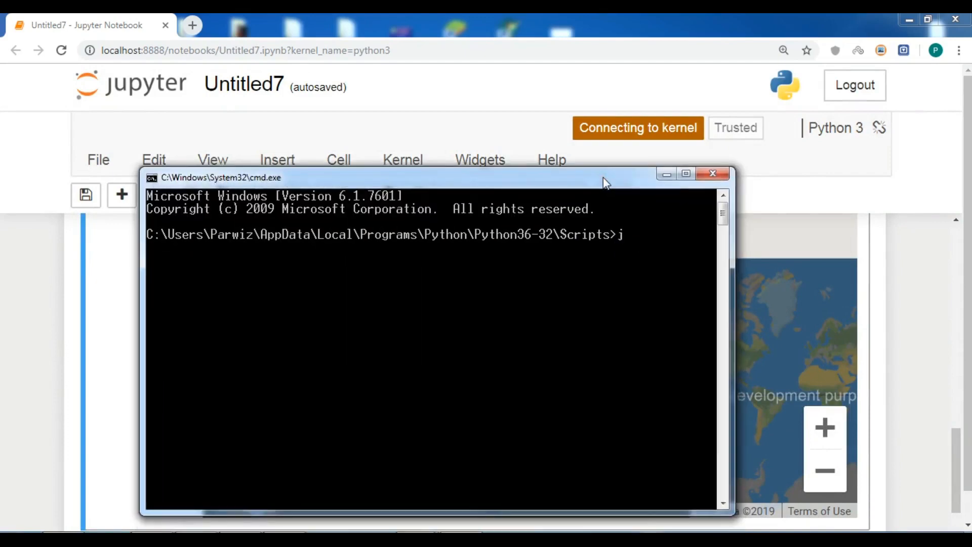
text(upyter)
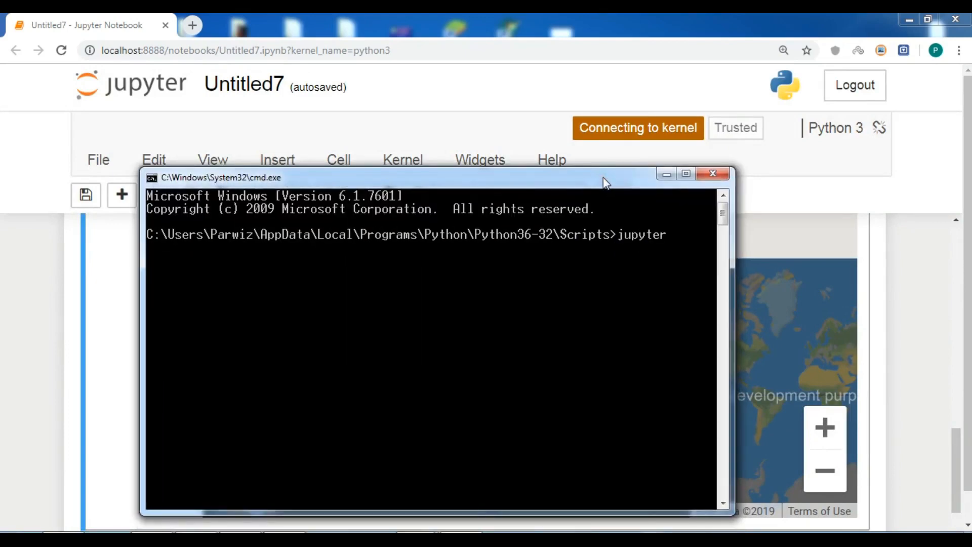
text(notebook)
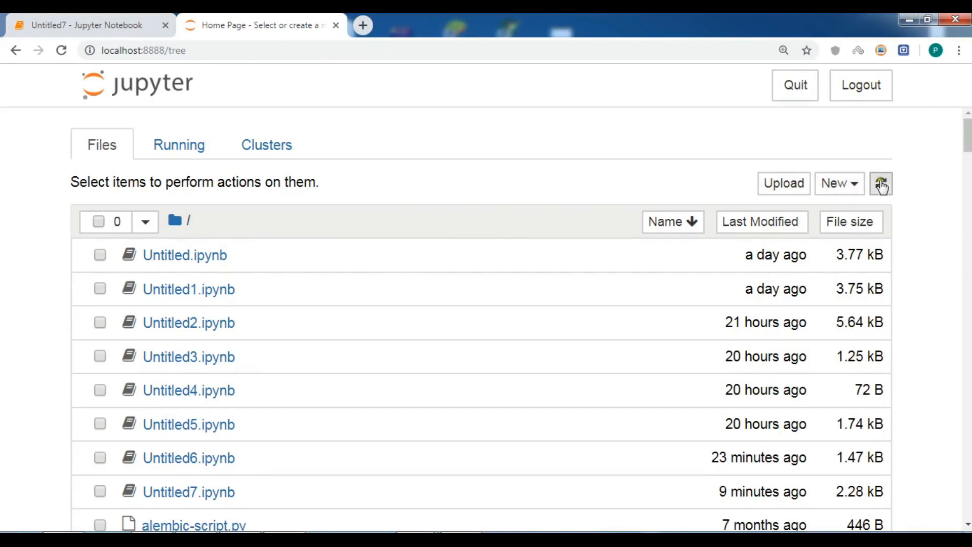
- Create a new Python 3 notebook from the Jupyter home page
click(839, 183)
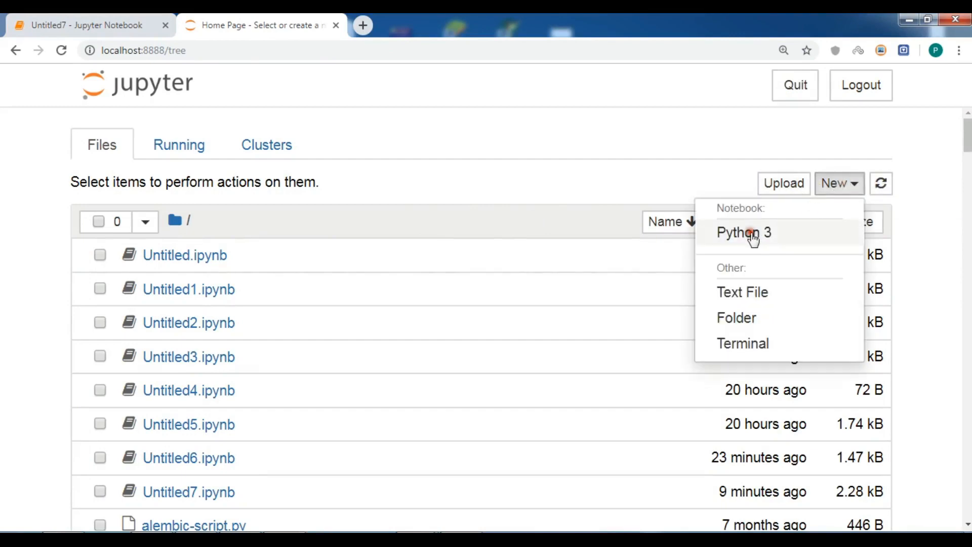
click(743, 232)
text(import gmap)
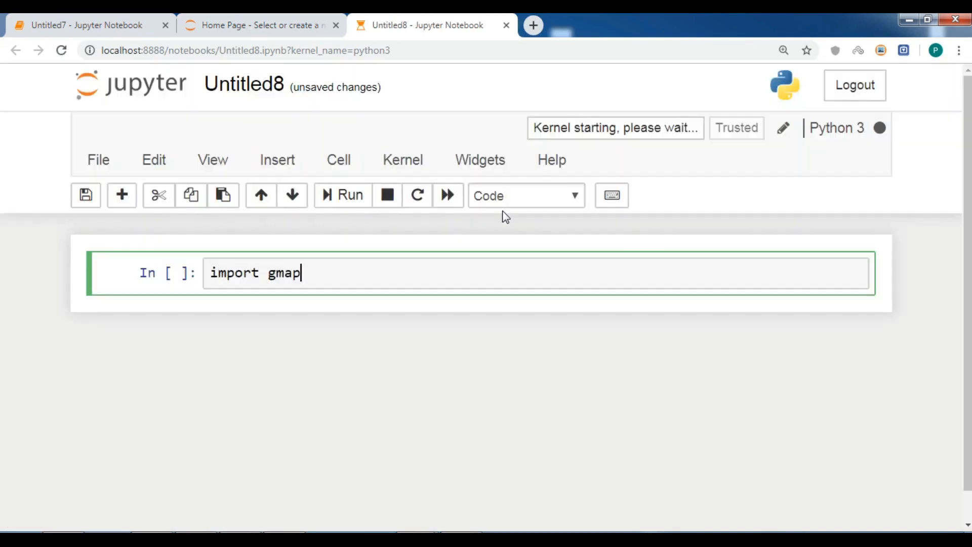
- Finish the cell with 'import gmaps' and 'import gmaps.geojson_geometries', then run it
text(s)
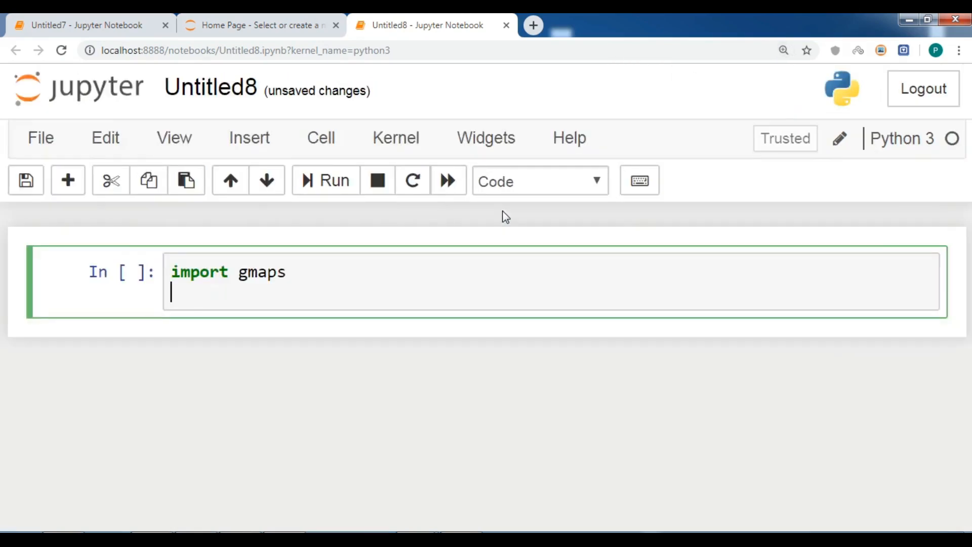
text(import)
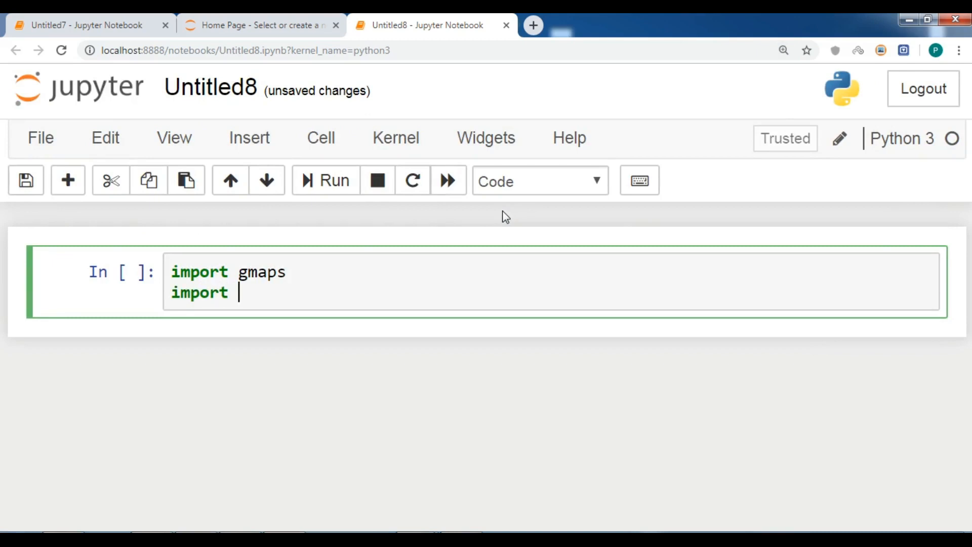
text(gmaps)
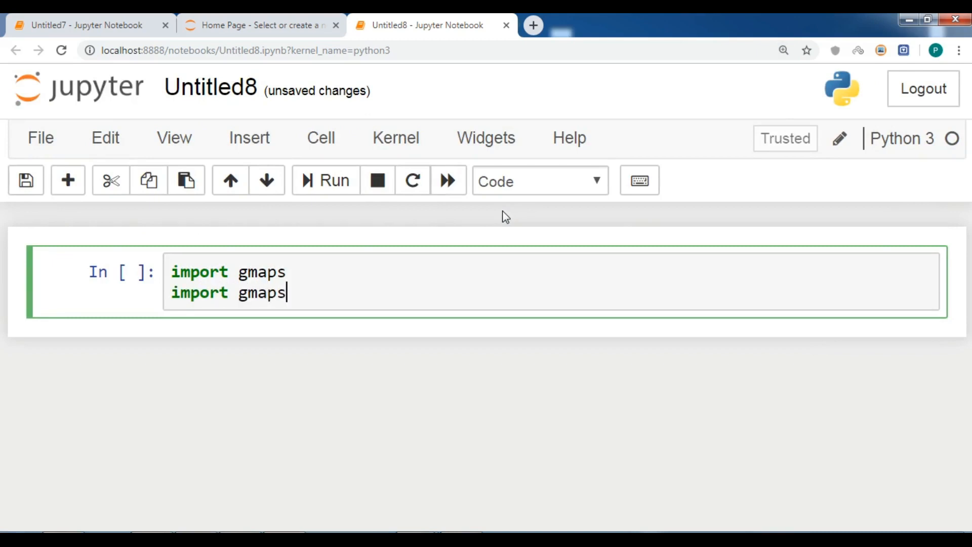
text(.)
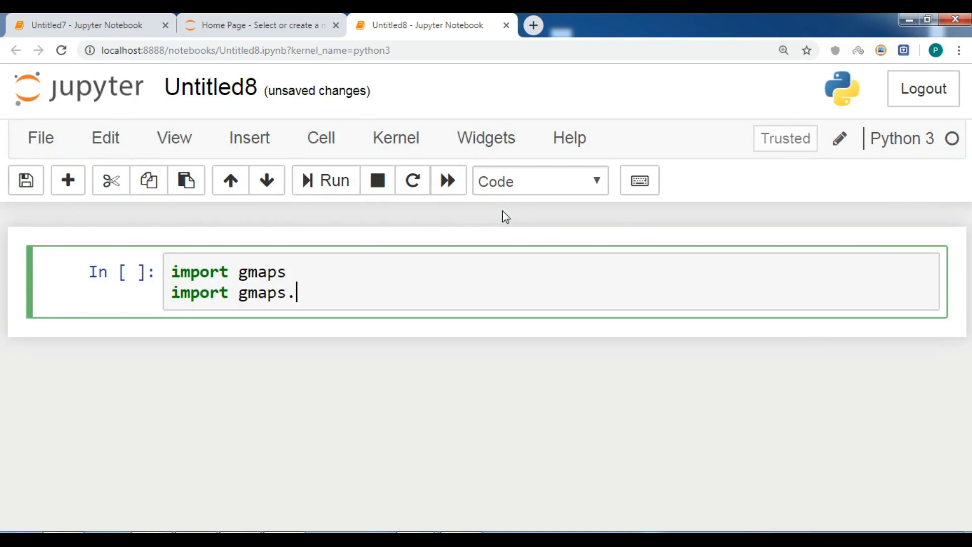
text(geo)
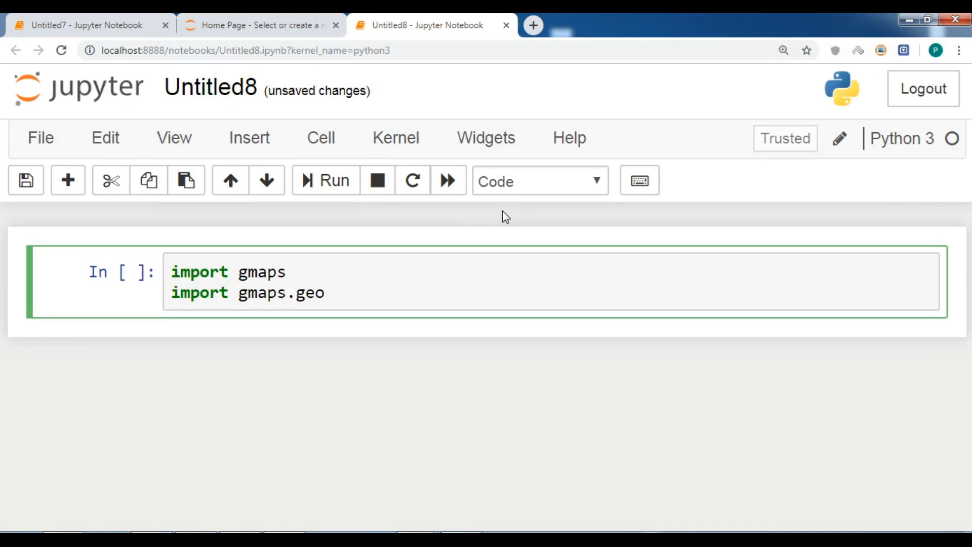
text(json_)
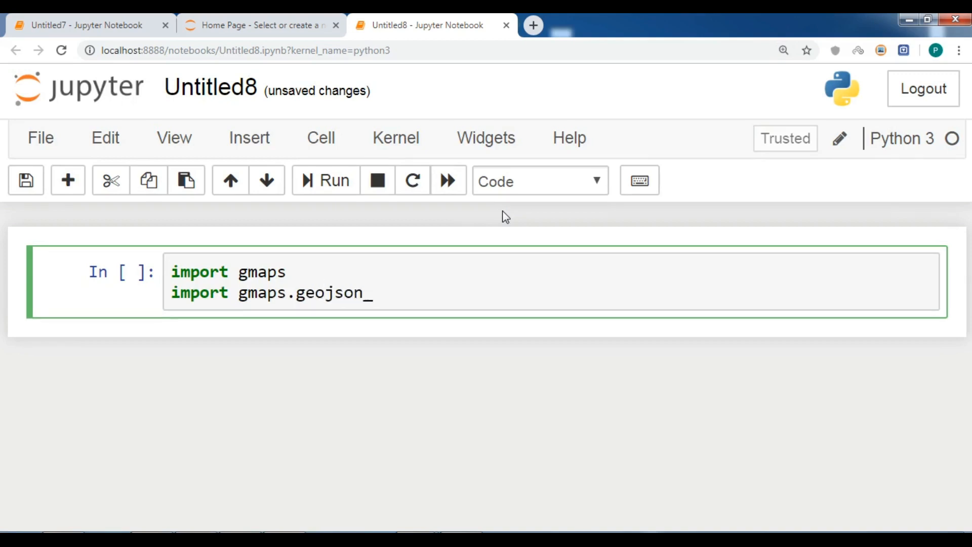
text(geometries)
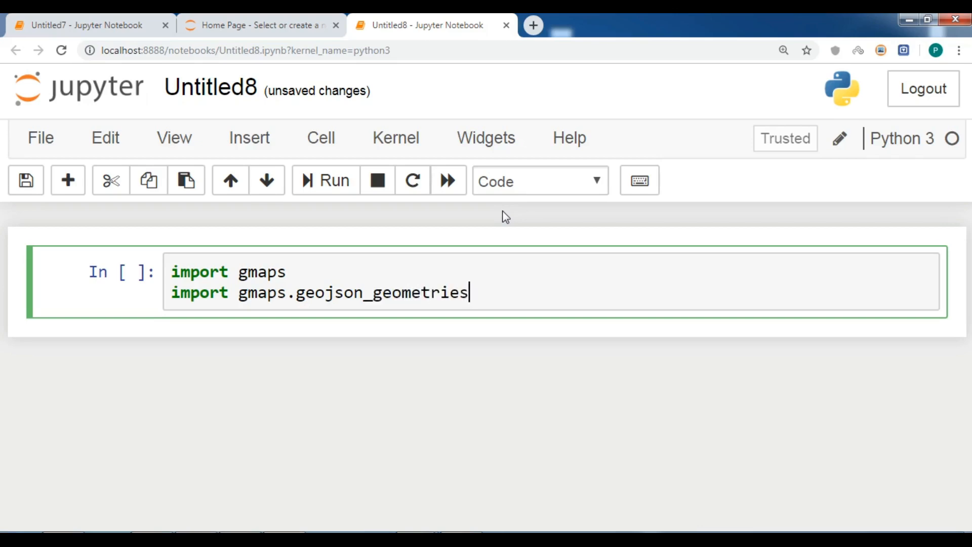
mouse_move(324, 180)
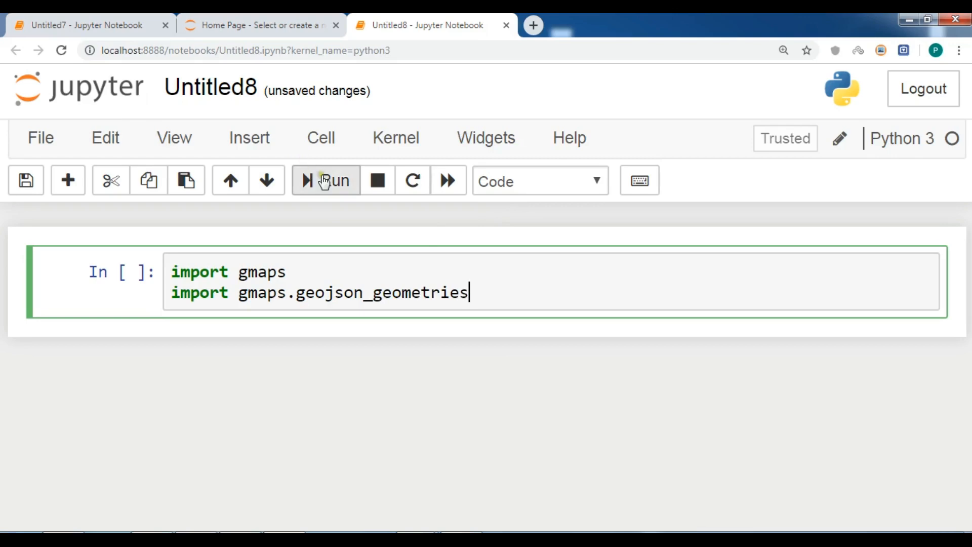
click(326, 180)
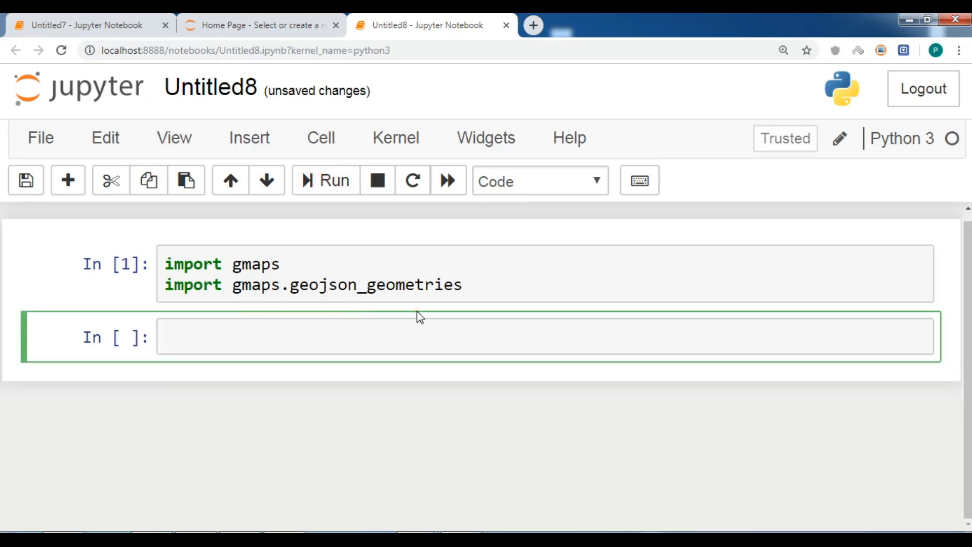
- Type gmaps.confgiure(api_key='AI') in the new cell and run it
text(gmaps)
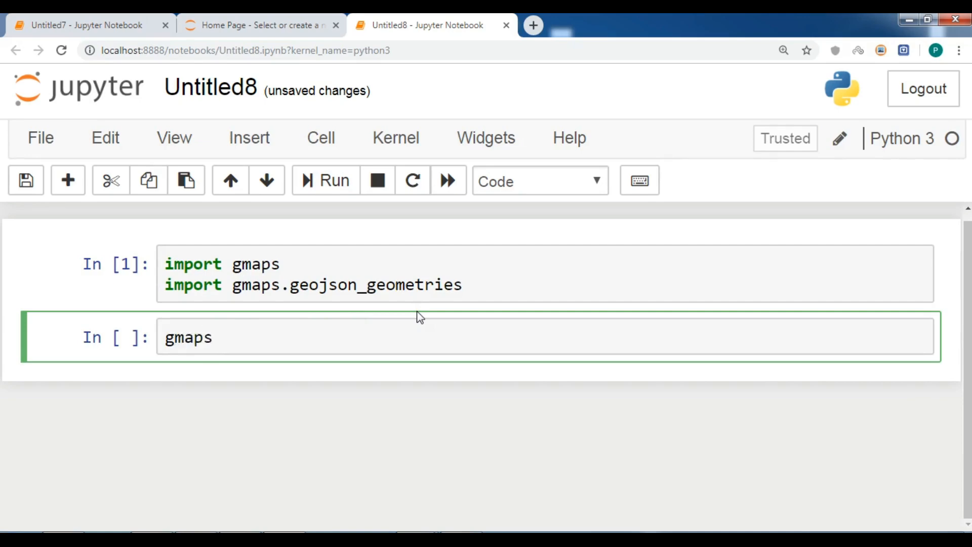
text(.confgiure)
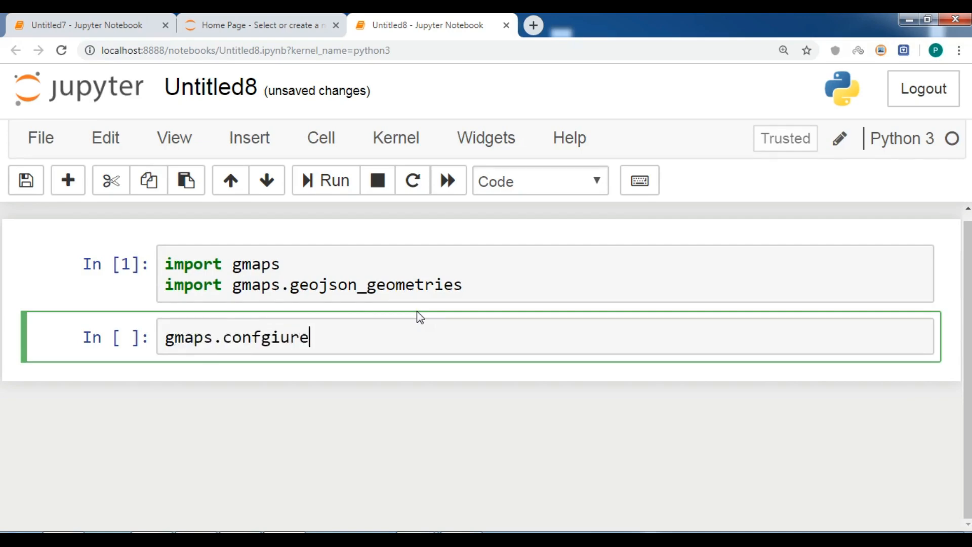
text((api_key=)
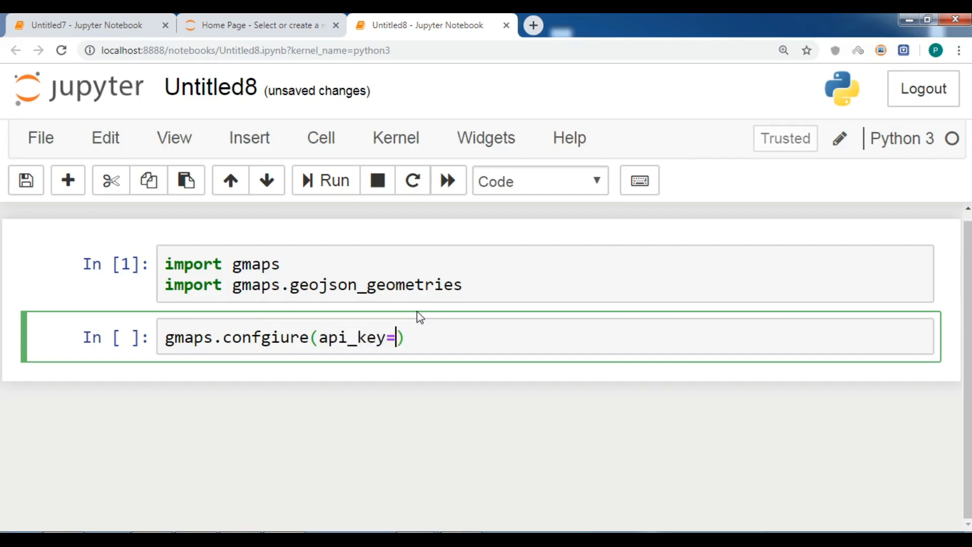
text('')
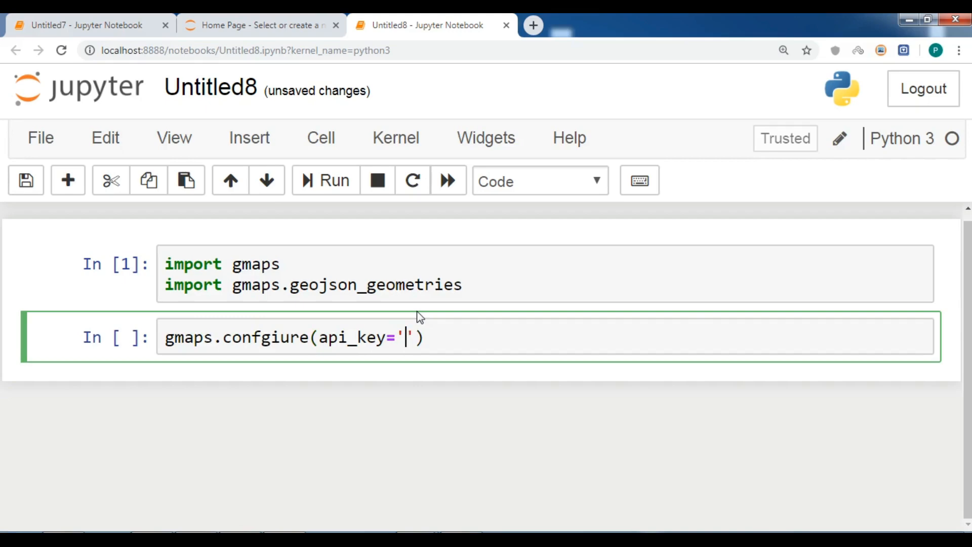
text(AI)
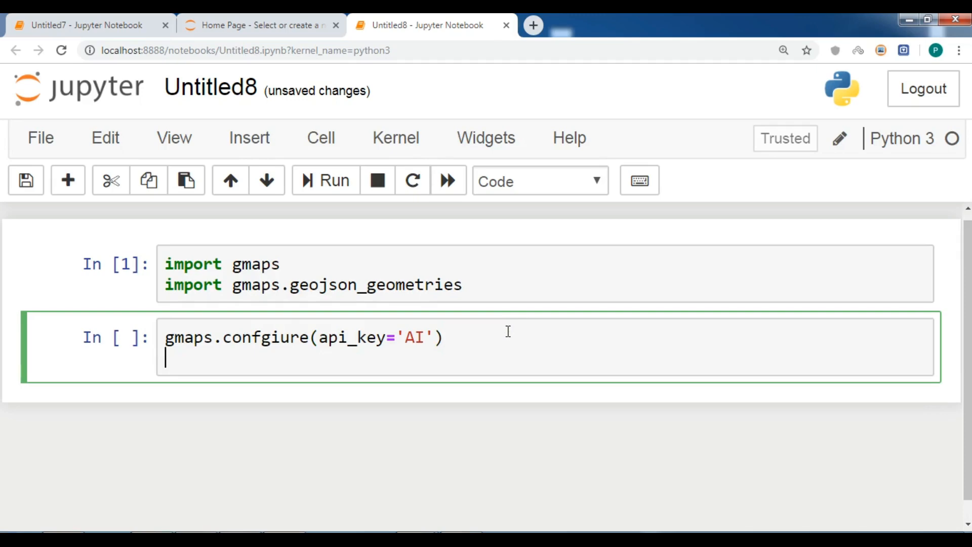
key(enter)
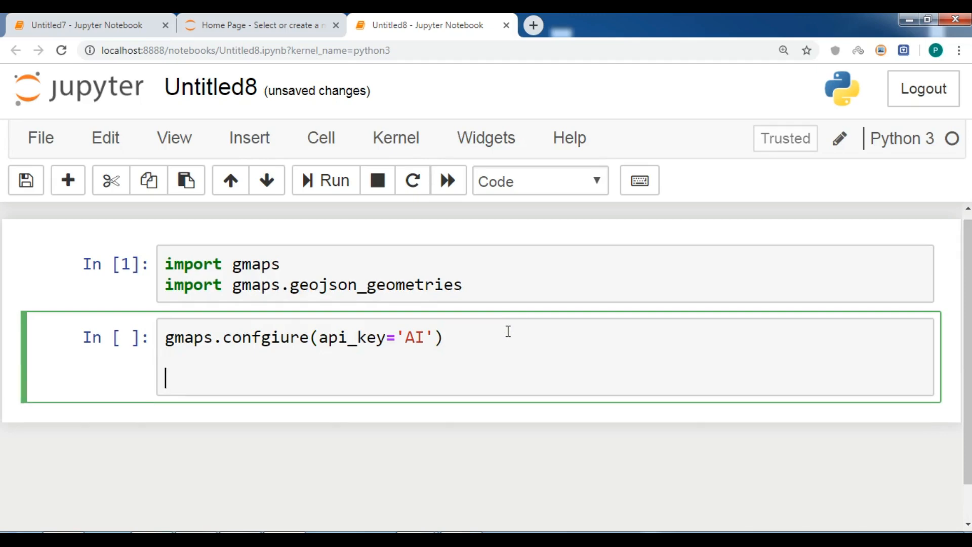
click(325, 180)
text(co)
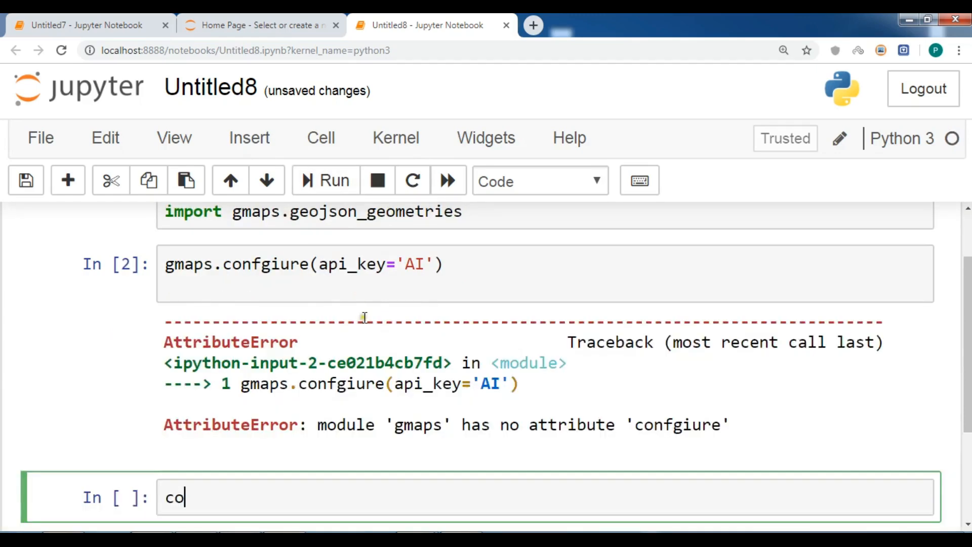
- Clear the stray cell text, correct confgiure to configure, and rerun the cell
key(ctrl+a)
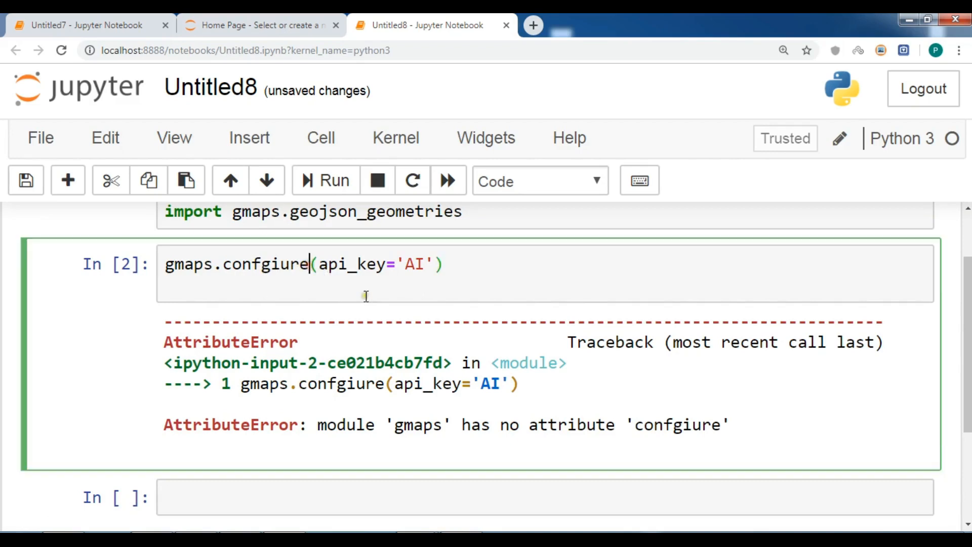
key(BackSpace)
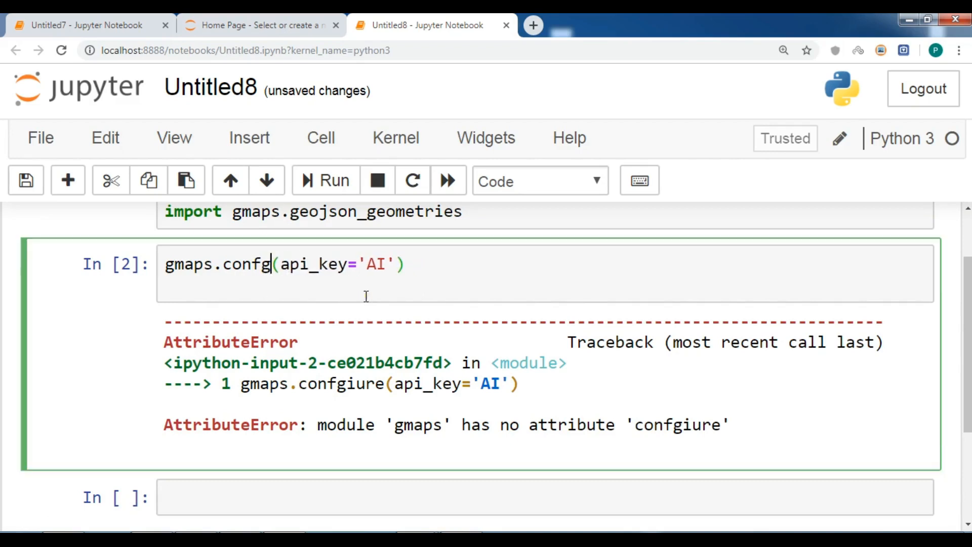
text(ure)
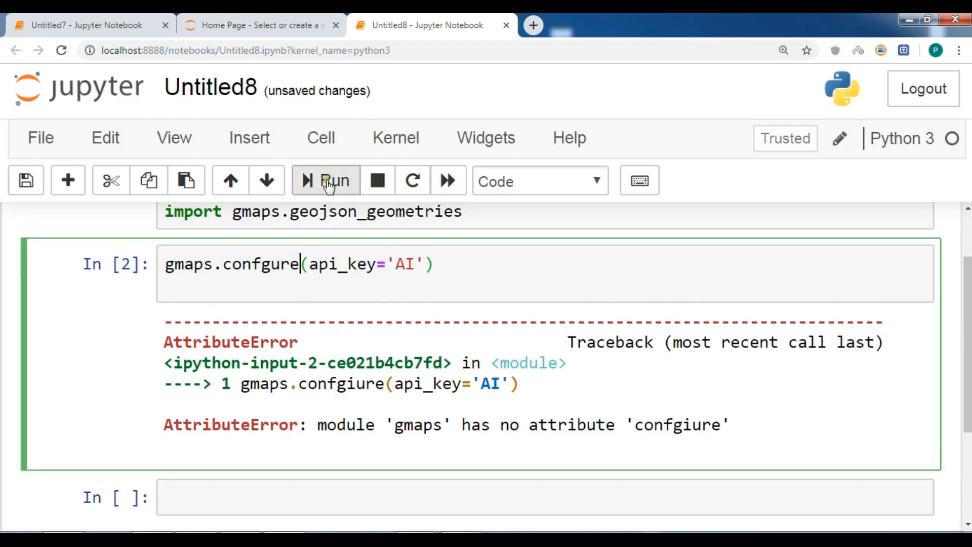
mouse_move(326, 180)
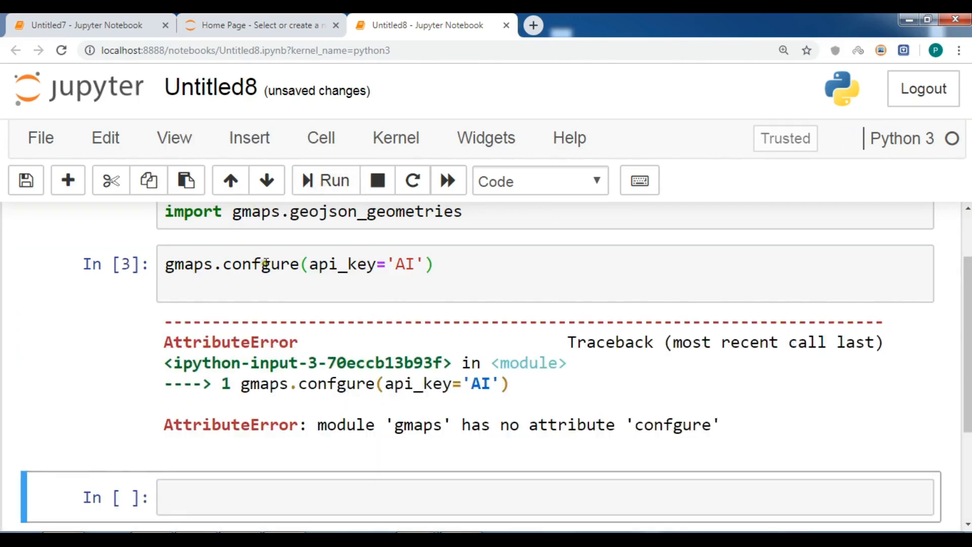
click(263, 263)
text(i)
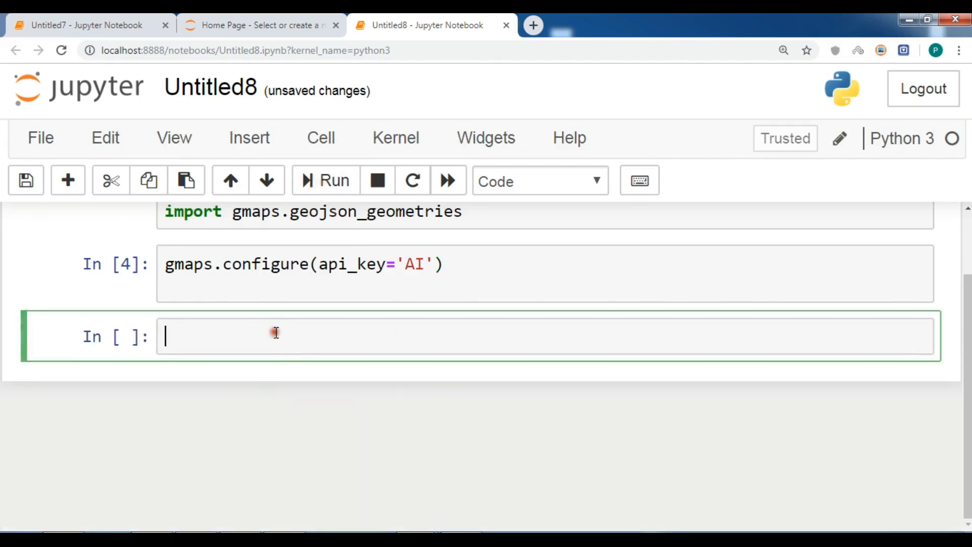
mouse_move(313, 343)
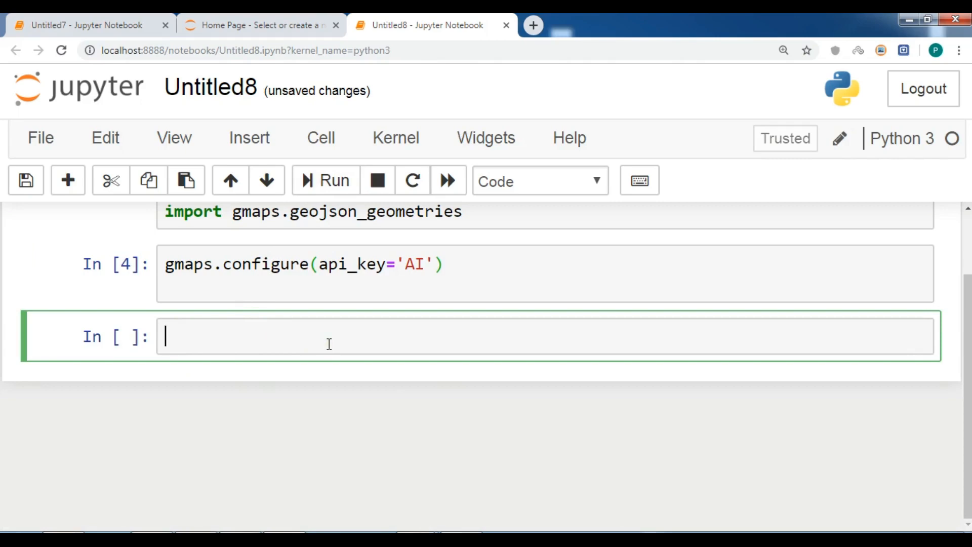
- Type conutries_geojson = gmaps.geojson_geometries.load_geometry('countries') in the new cell
text(contri)
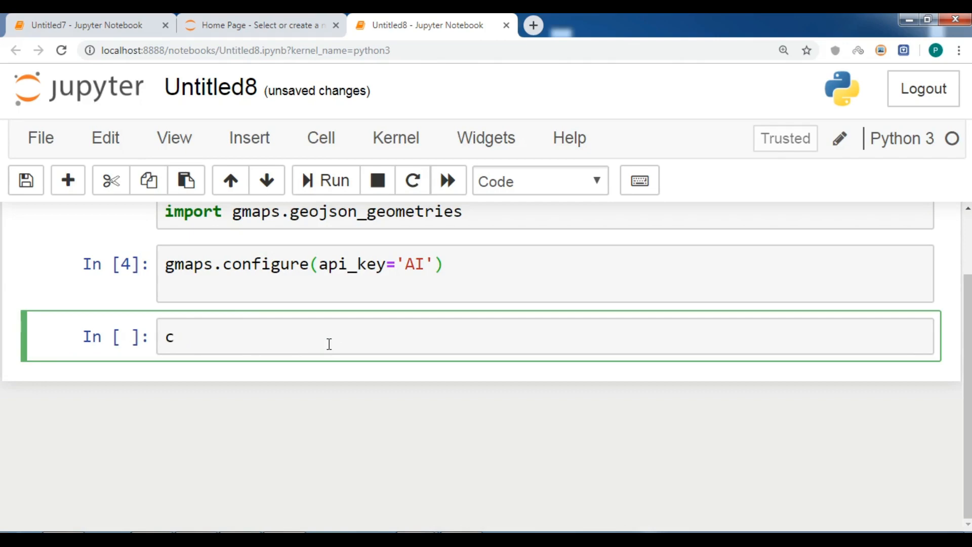
text(onutries)
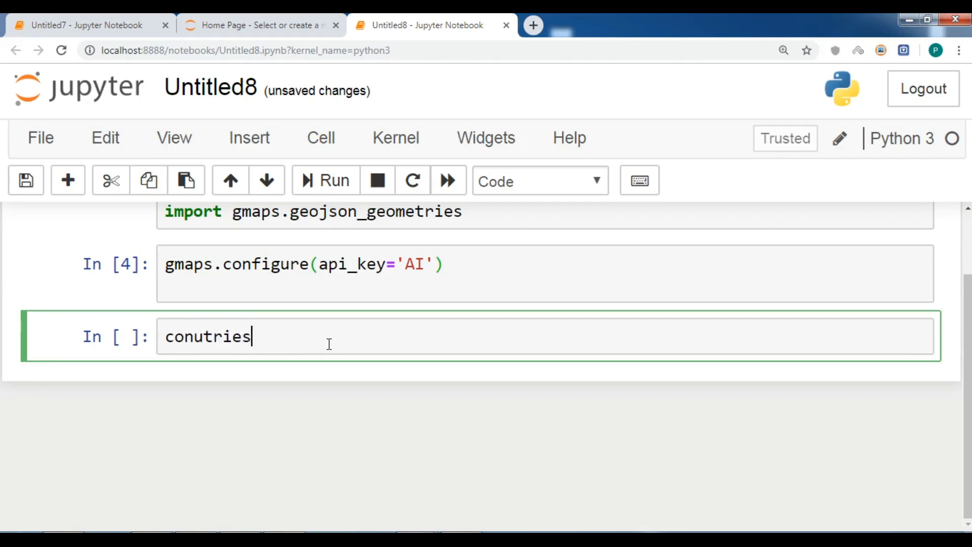
text(_g)
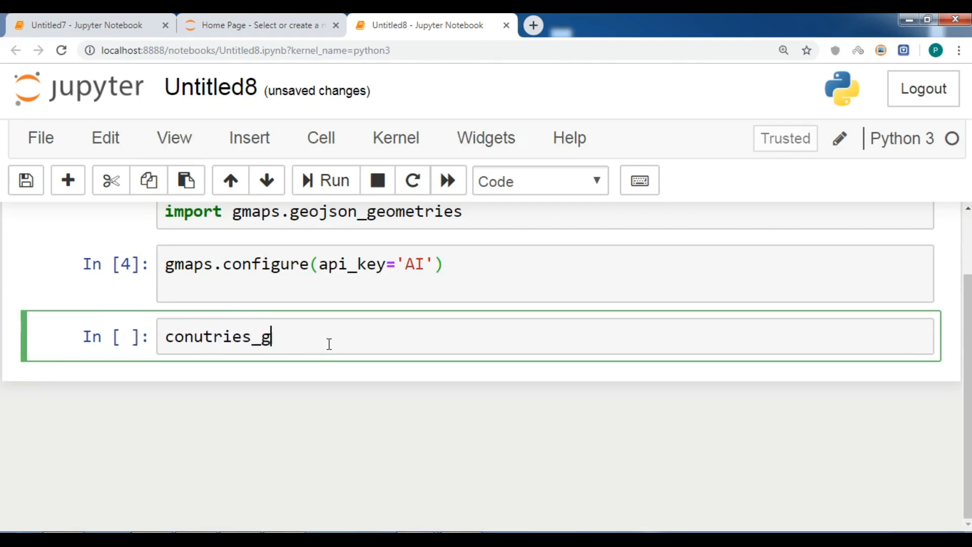
text(eojson)
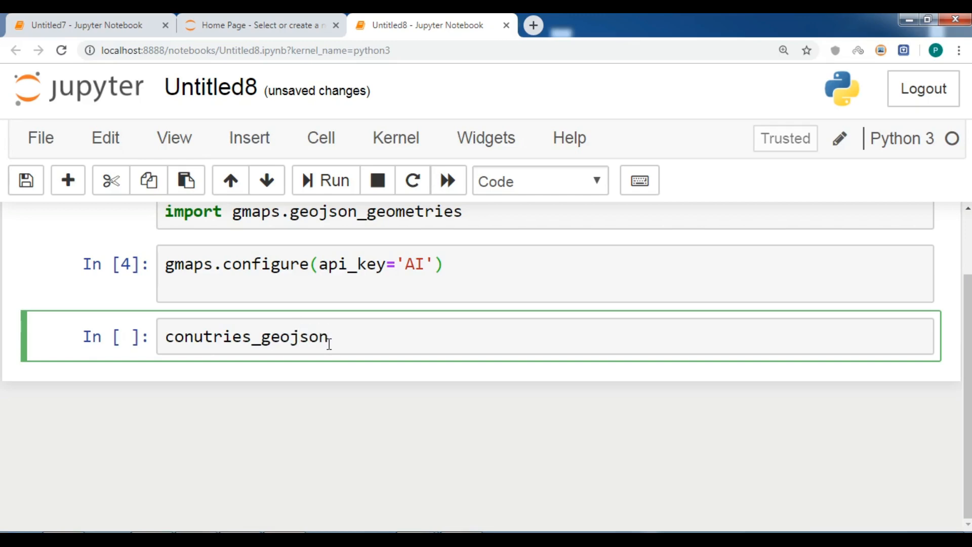
text(= gmaps)
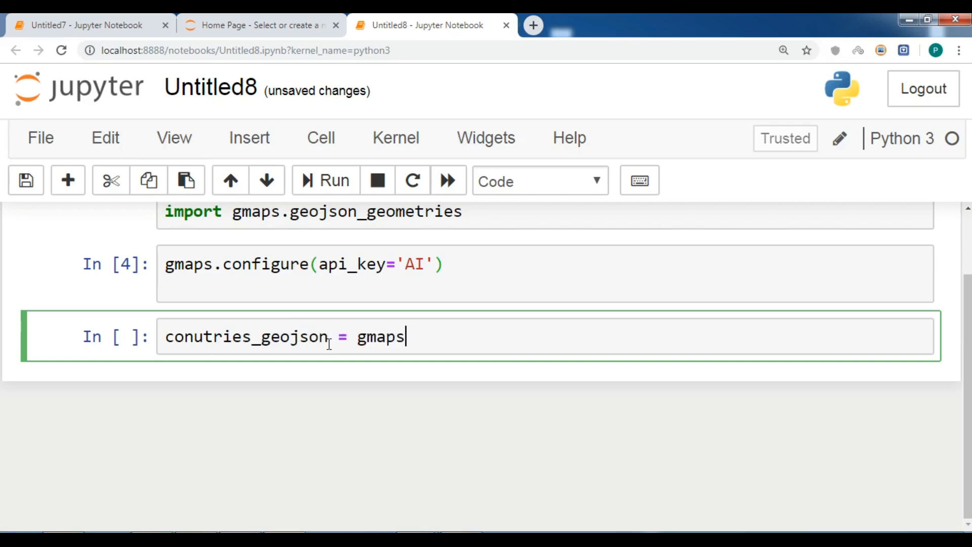
text(.geo)
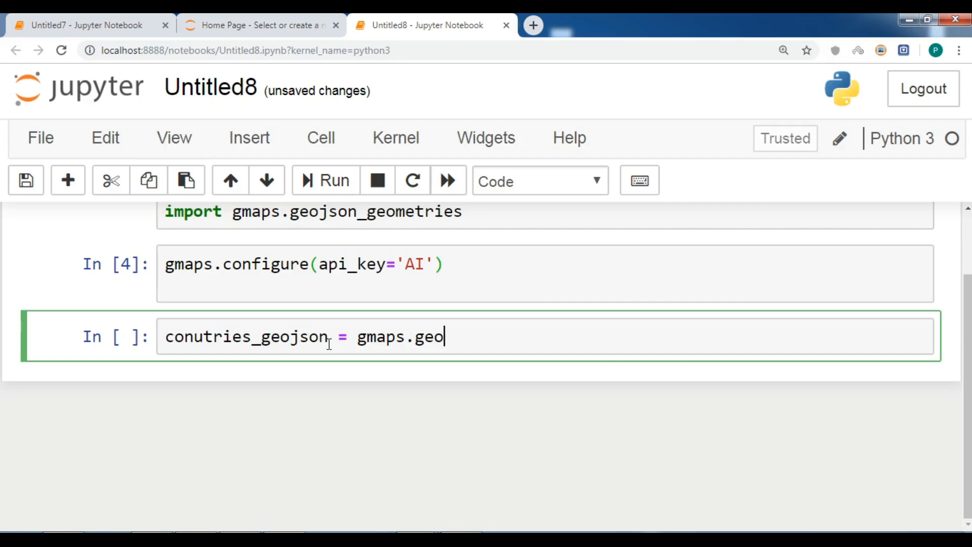
text(json)
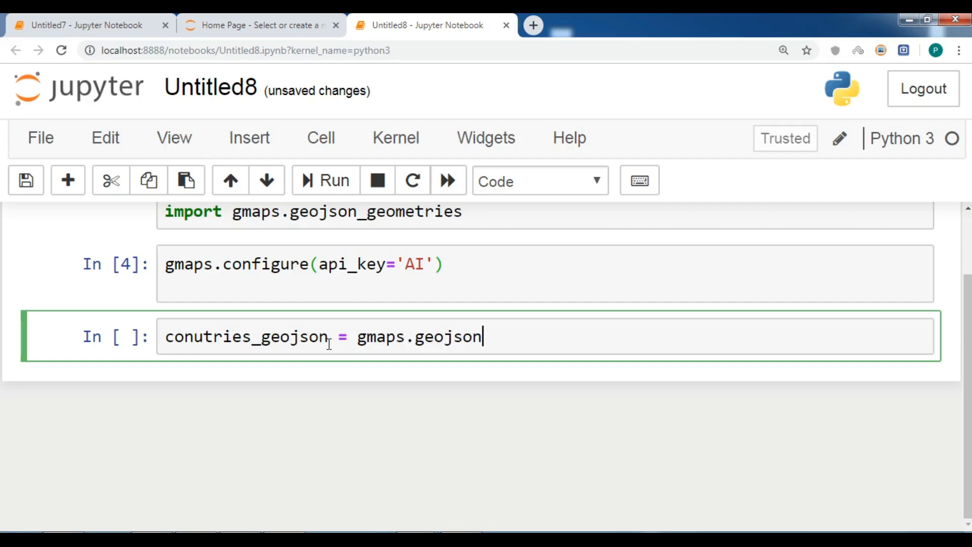
text(_geometries)
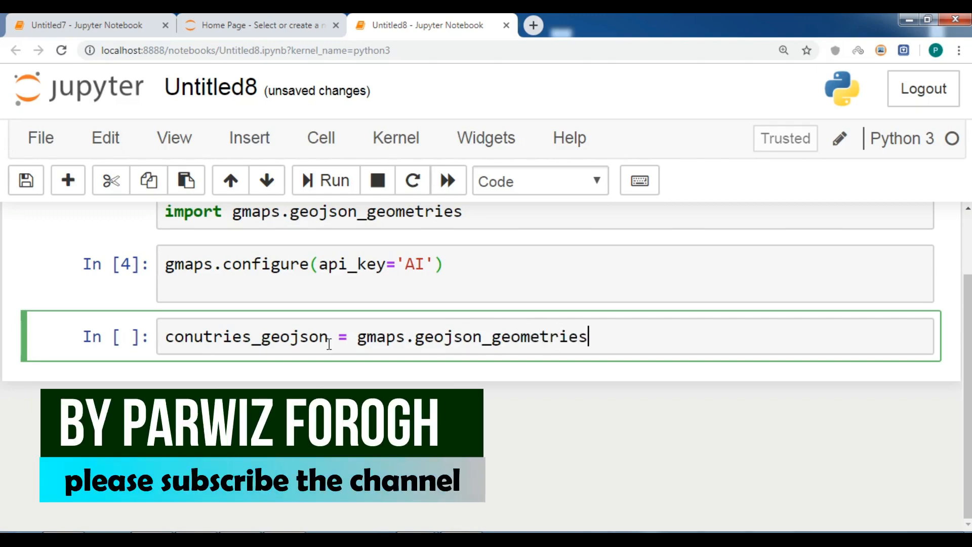
text(.lo)
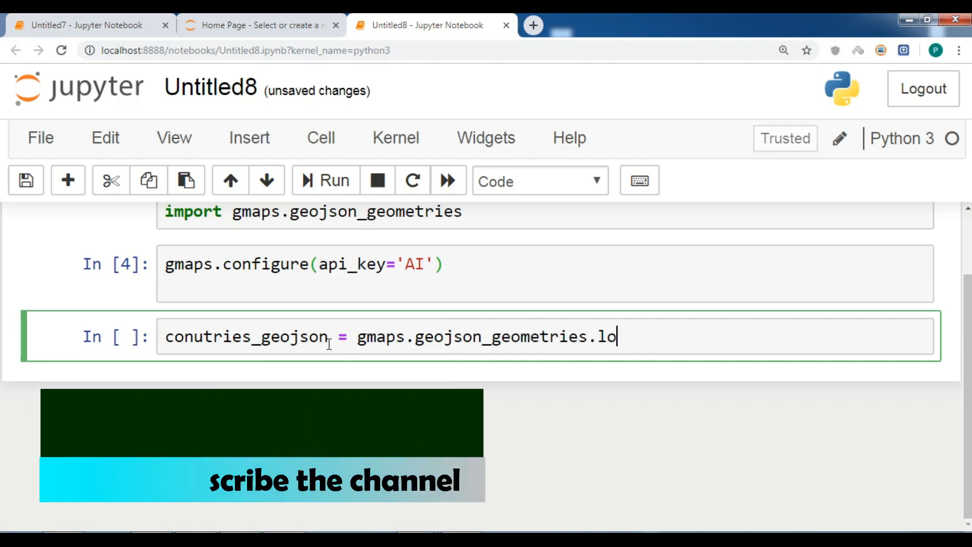
text(ad_geo)
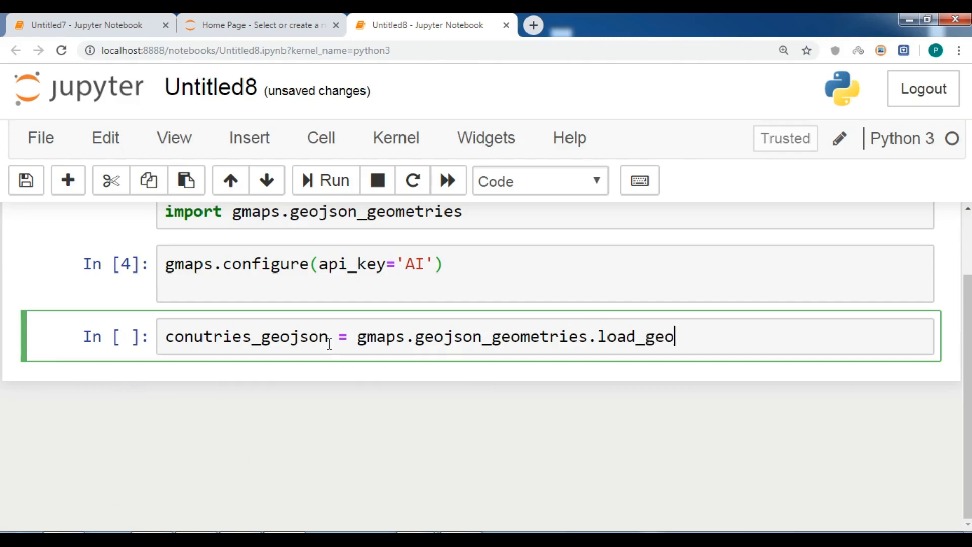
text(me)
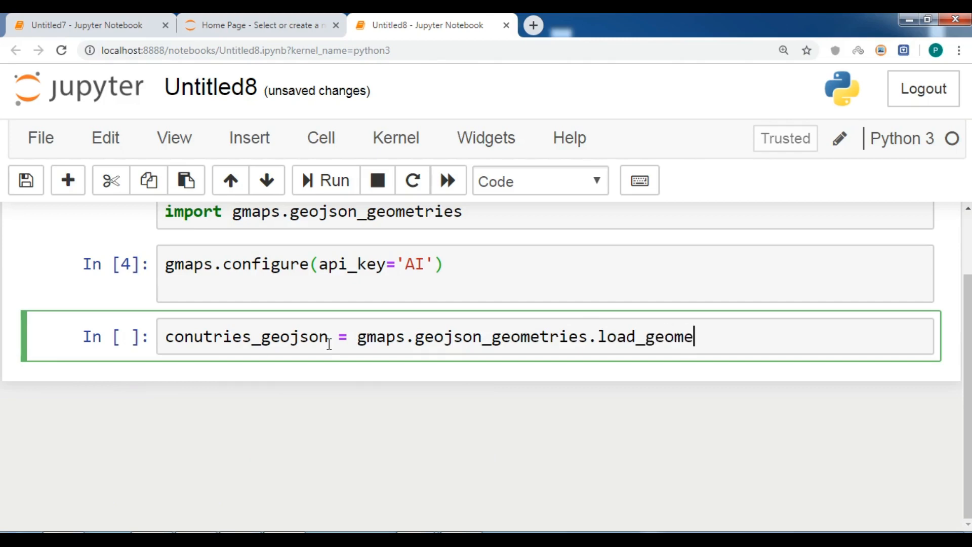
text(try())
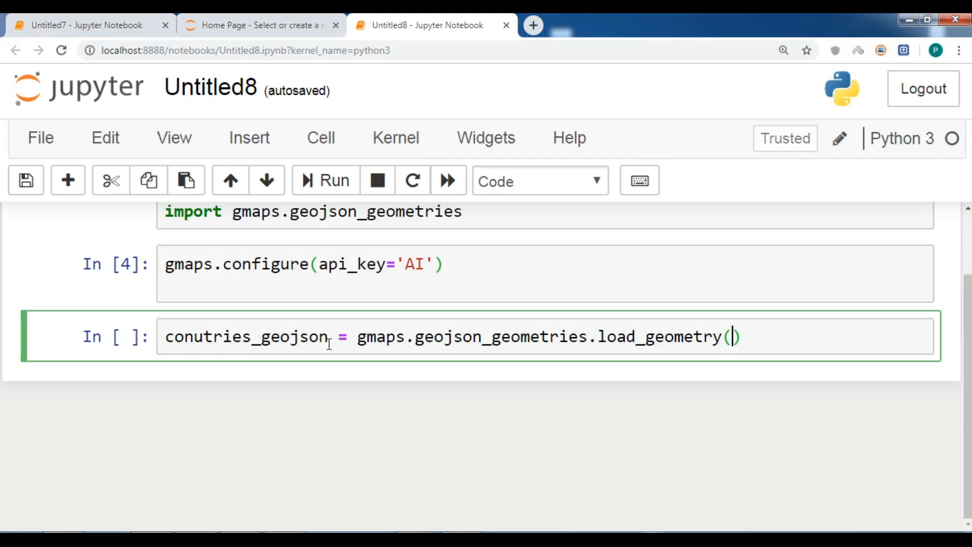
text('countr')
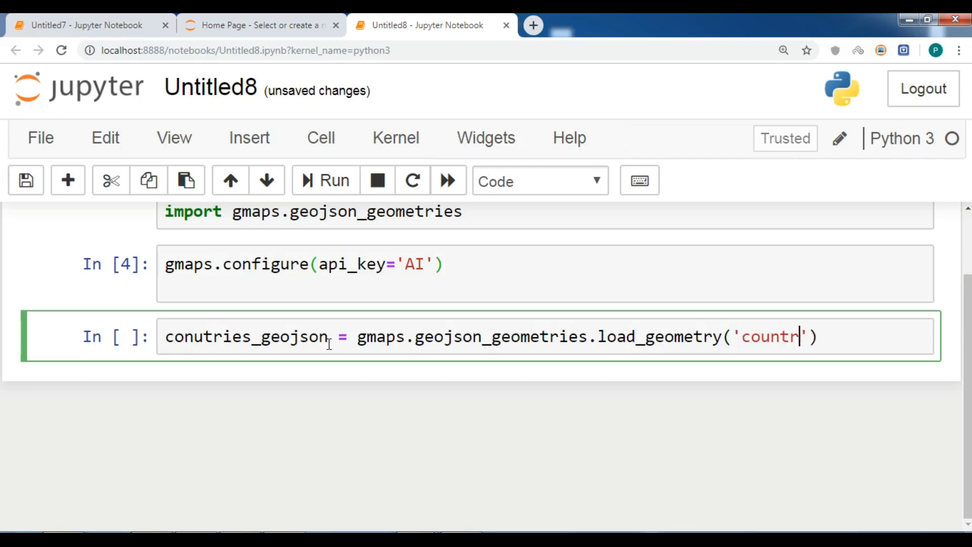
text(ies)
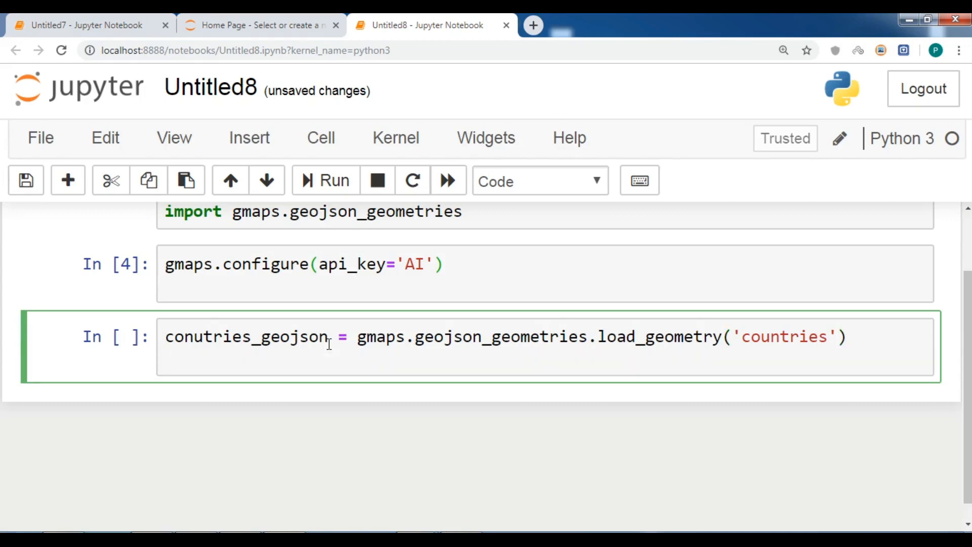
- Add the line fig = gmaps.figure() to the cell
text(fig =)
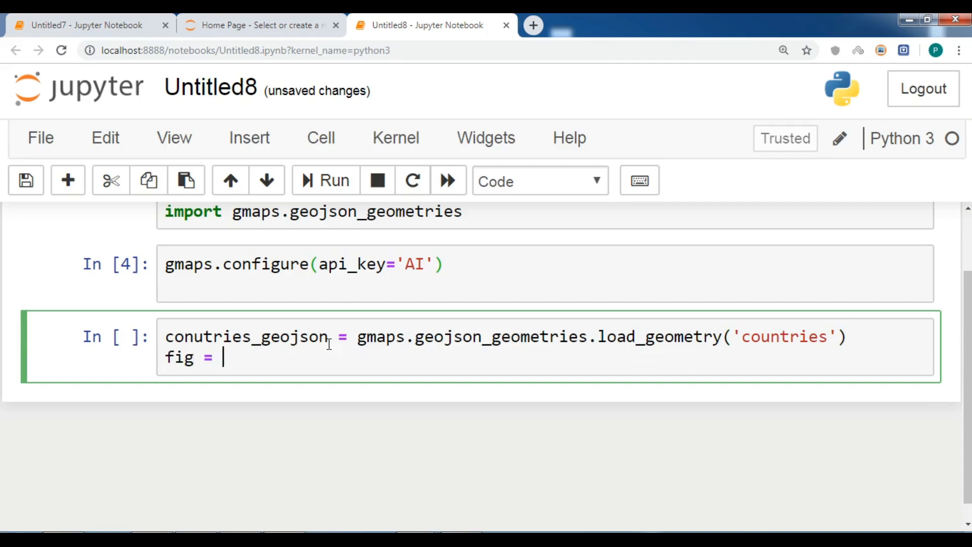
text(gmaps)
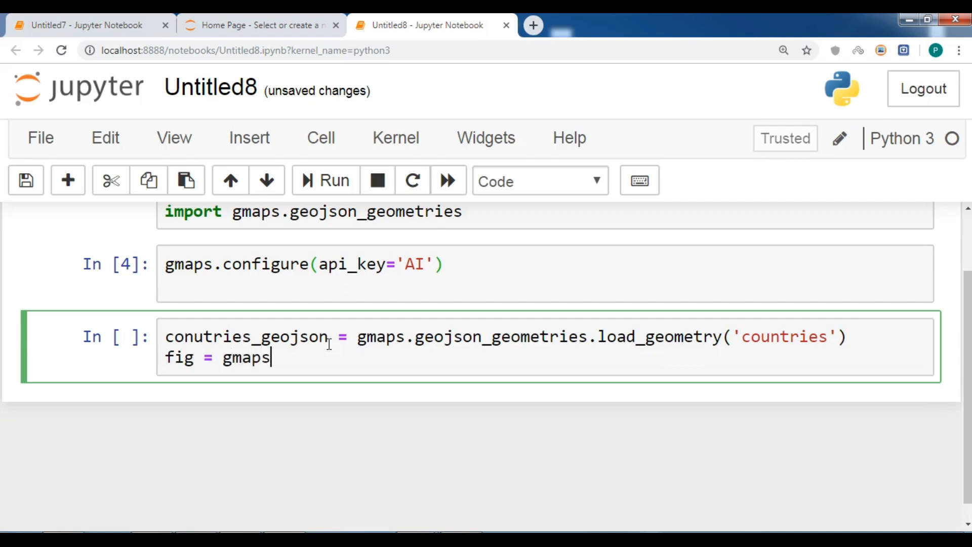
text(.figure)
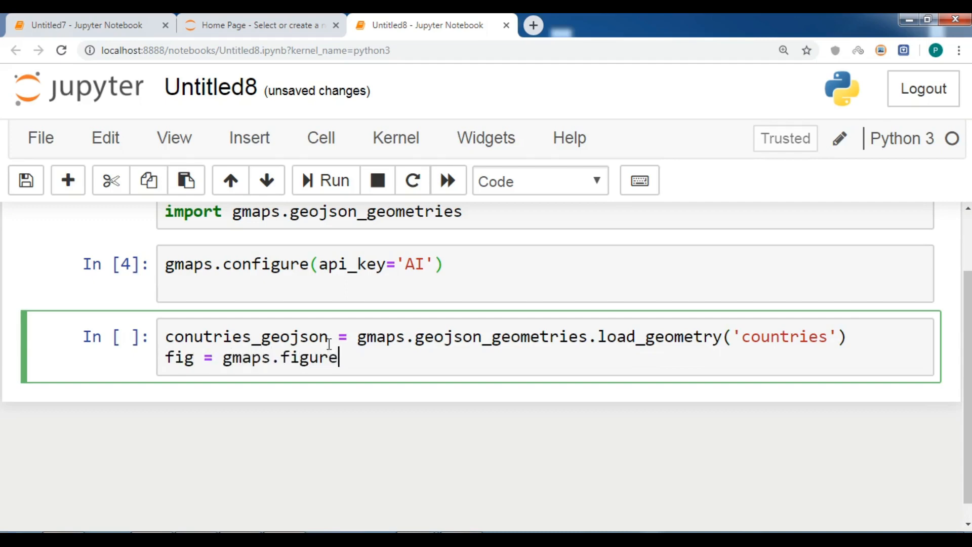
text(())
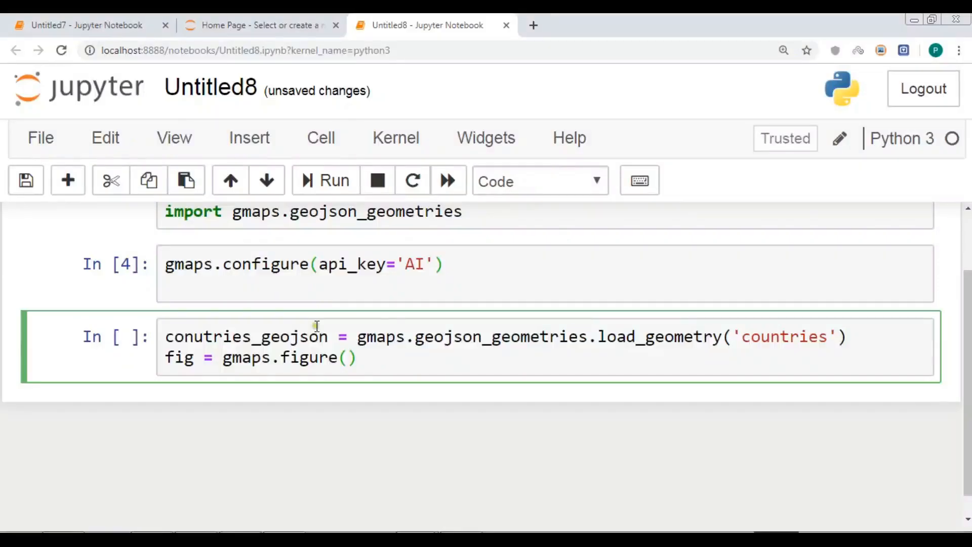
- After a blank line, type gini_layer = gmaps.geojson_layer()
key(enter)
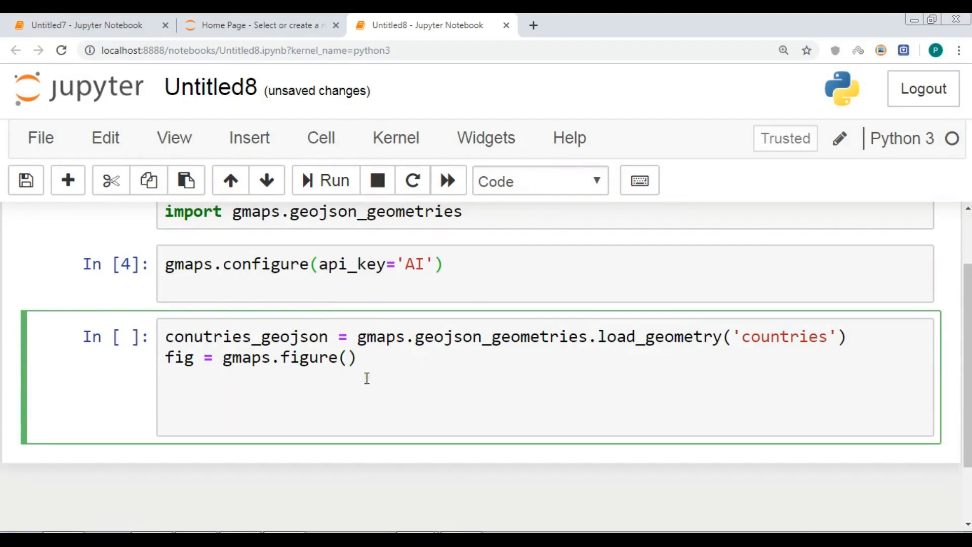
key(enter)
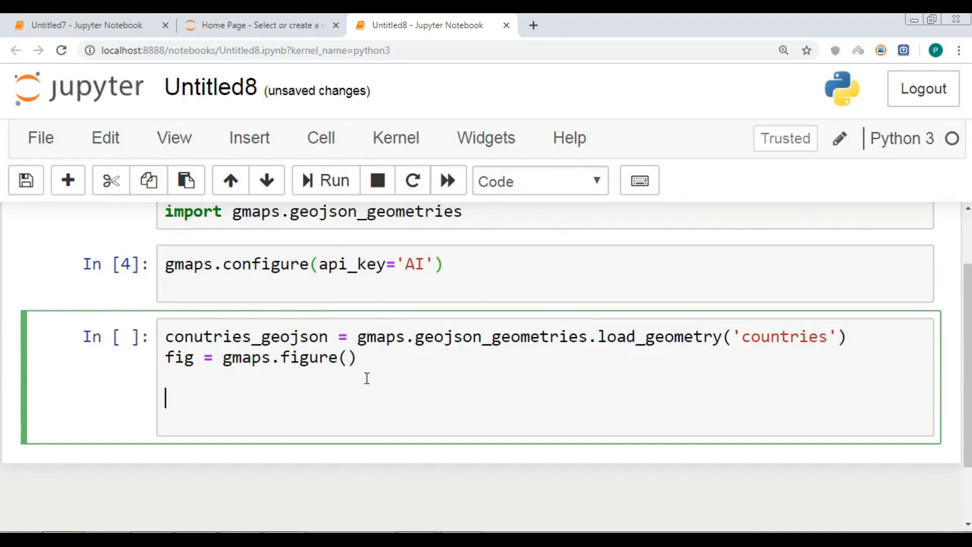
text(gini)
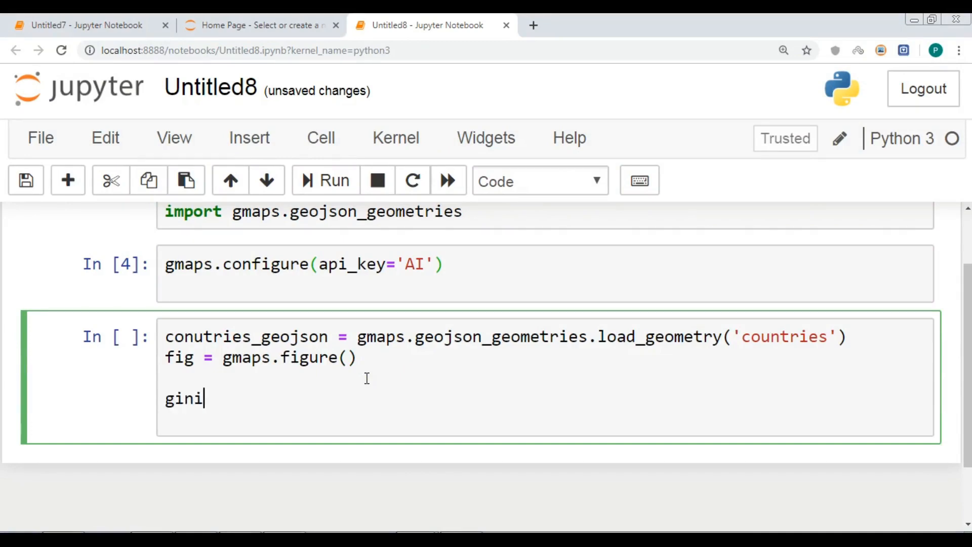
text(_layer)
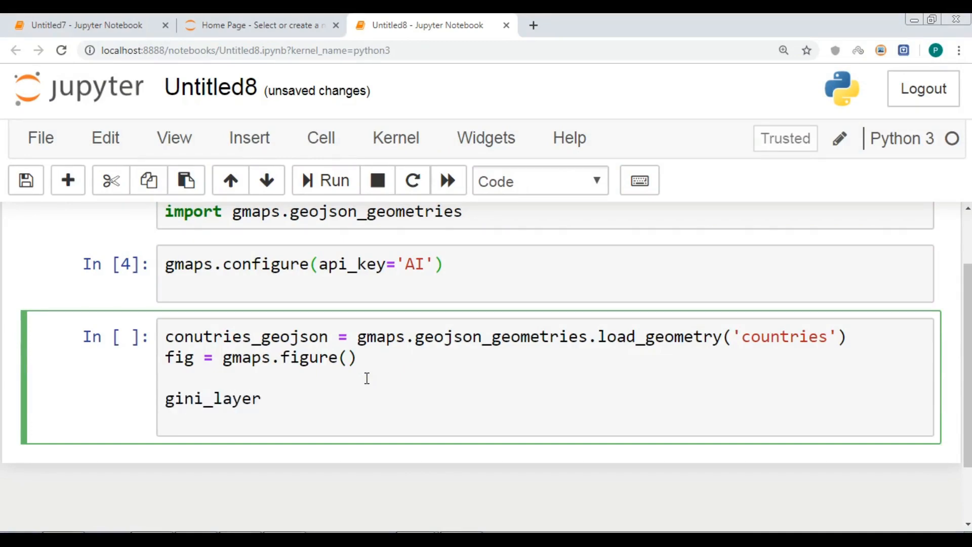
text(= gmaps)
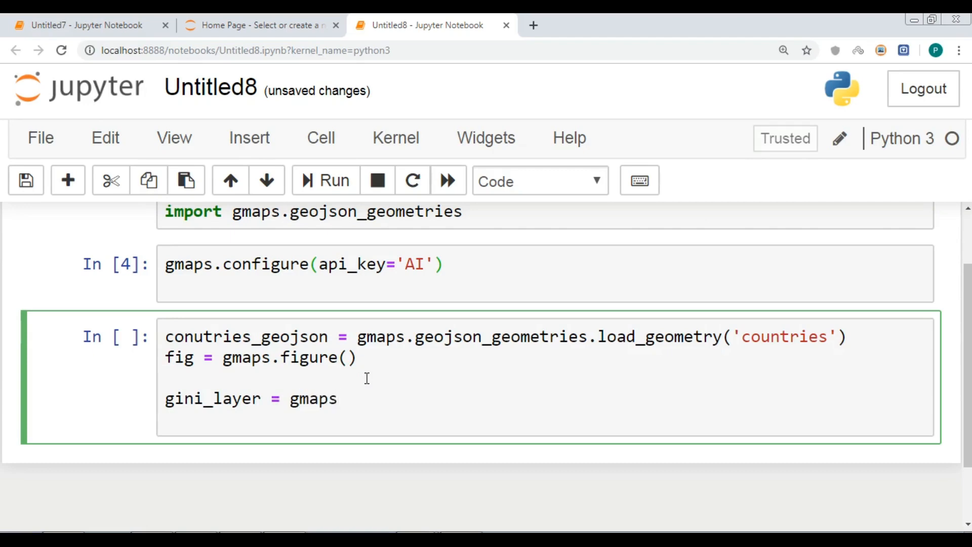
text(.geo)
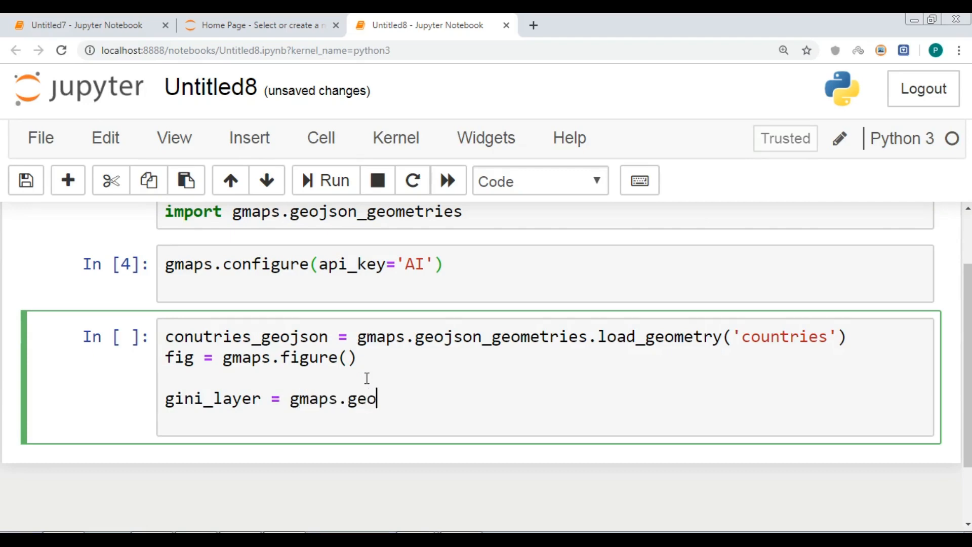
text(json)
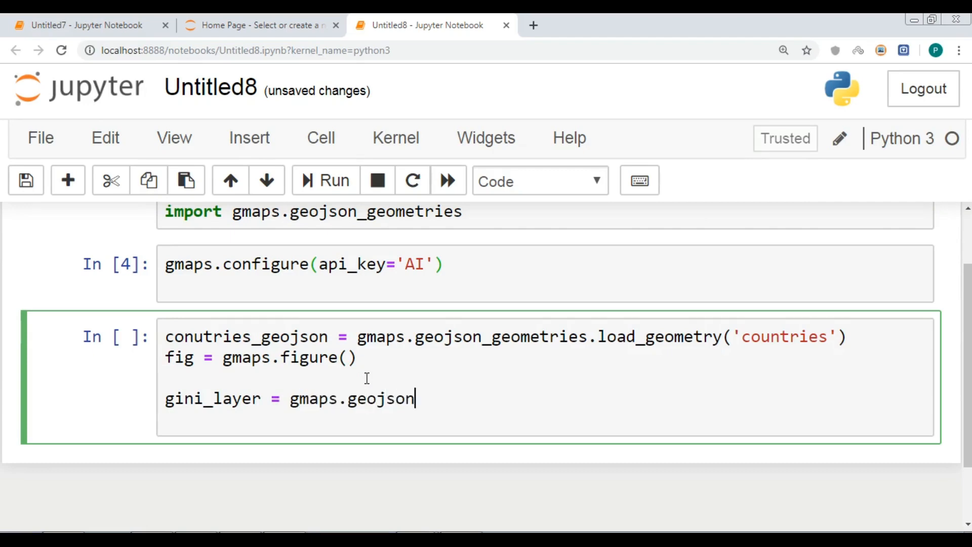
text(_layer())
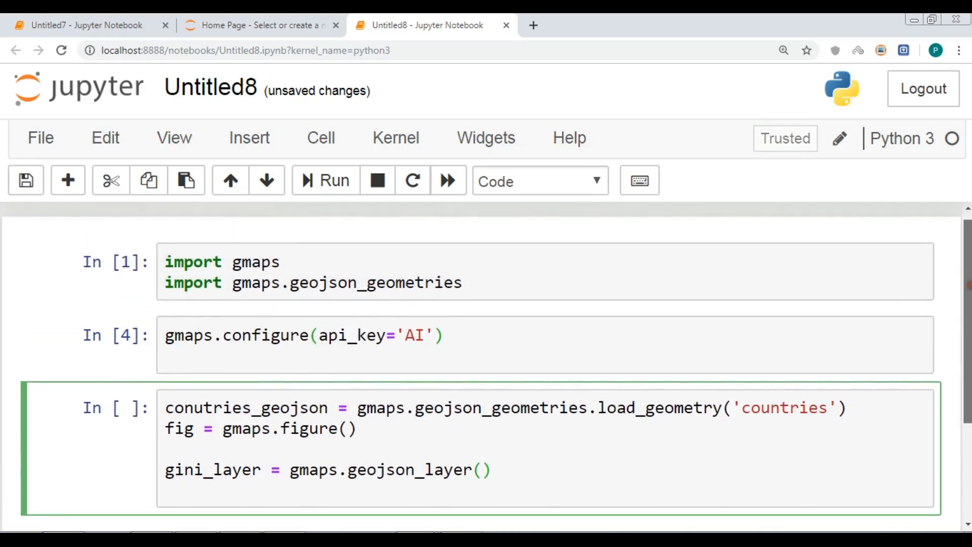
- Pass conutries_geojson as the argument to gmaps.geojson_layer() in the gini_layer line
scroll(down, 3)
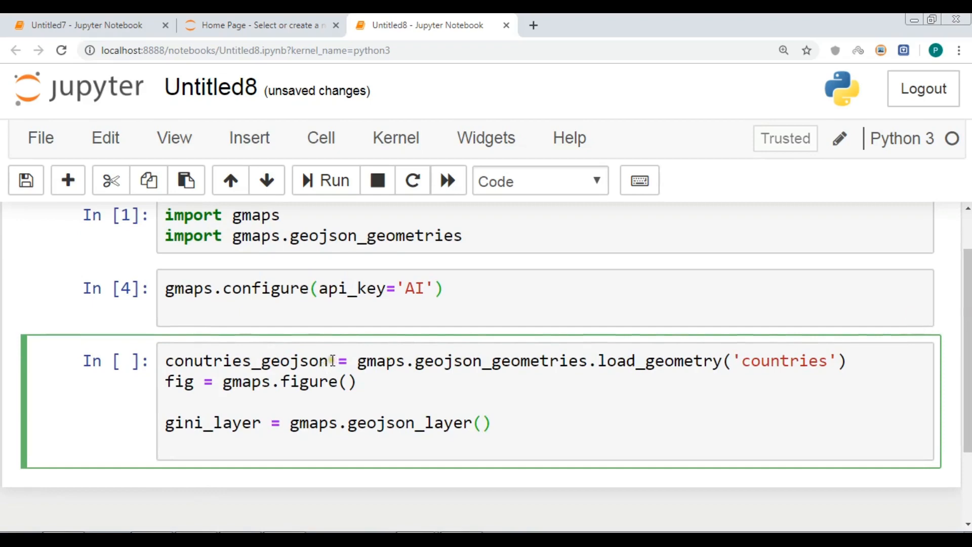
double_click(246, 361)
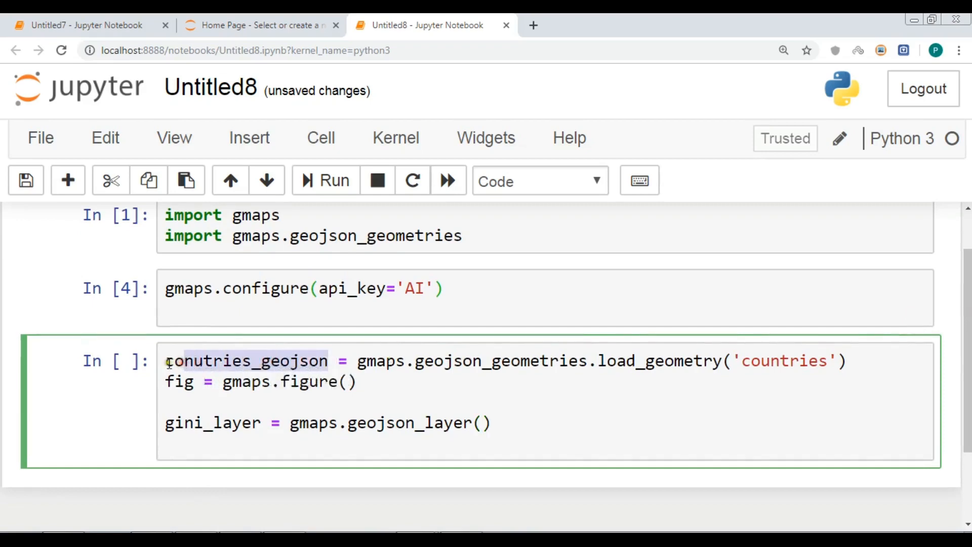
double_click(248, 361)
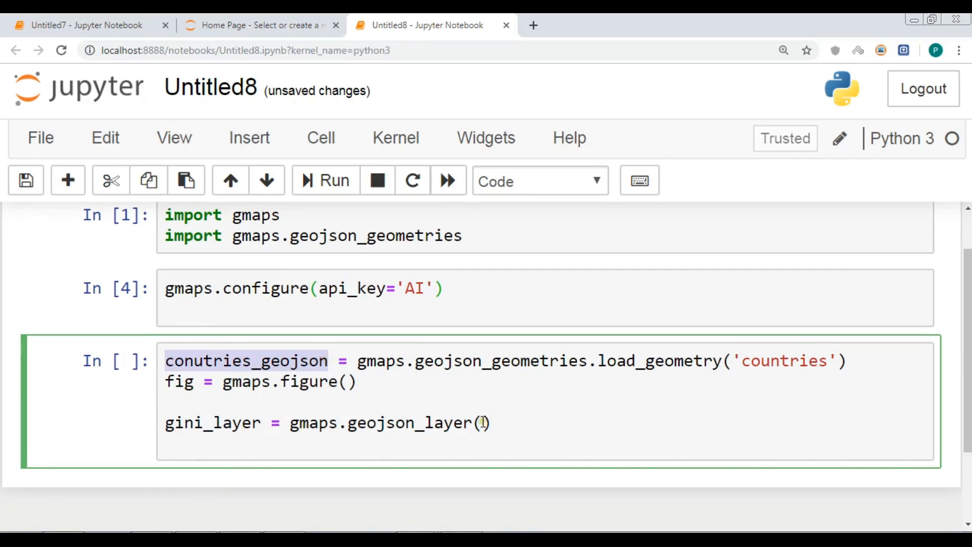
text(conutries_geojson)
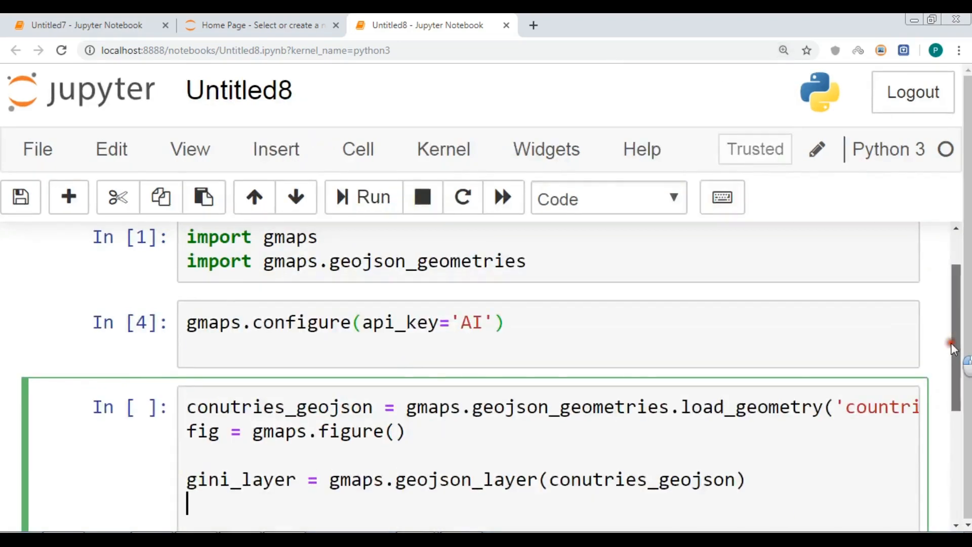
- Add fig.add_layer(gini_layer) and a final fig line to the cell
scroll(down, 3)
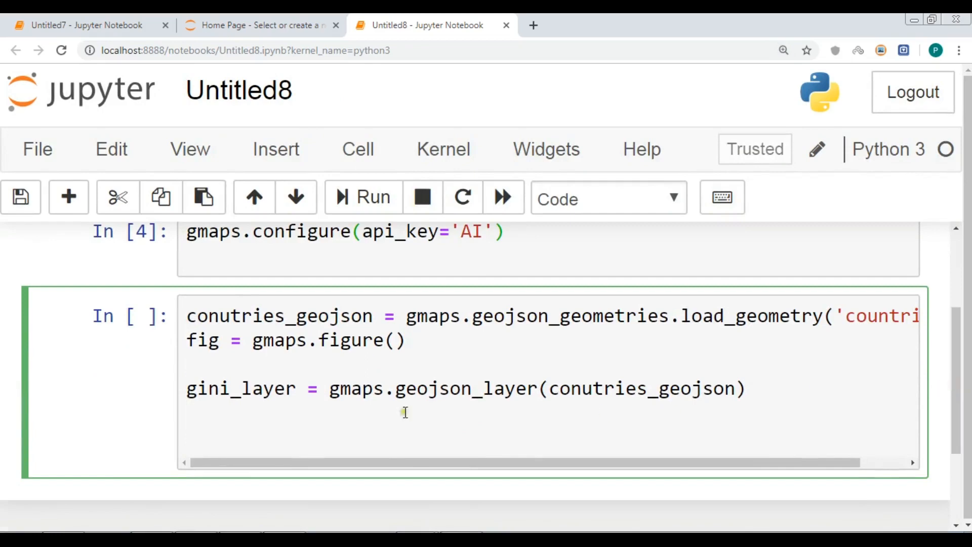
mouse_move(331, 427)
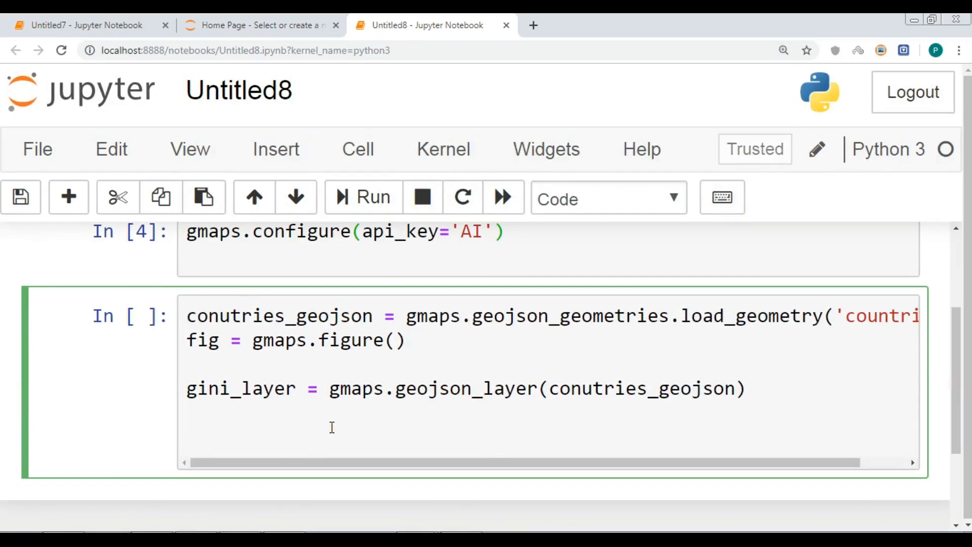
text(fig.a)
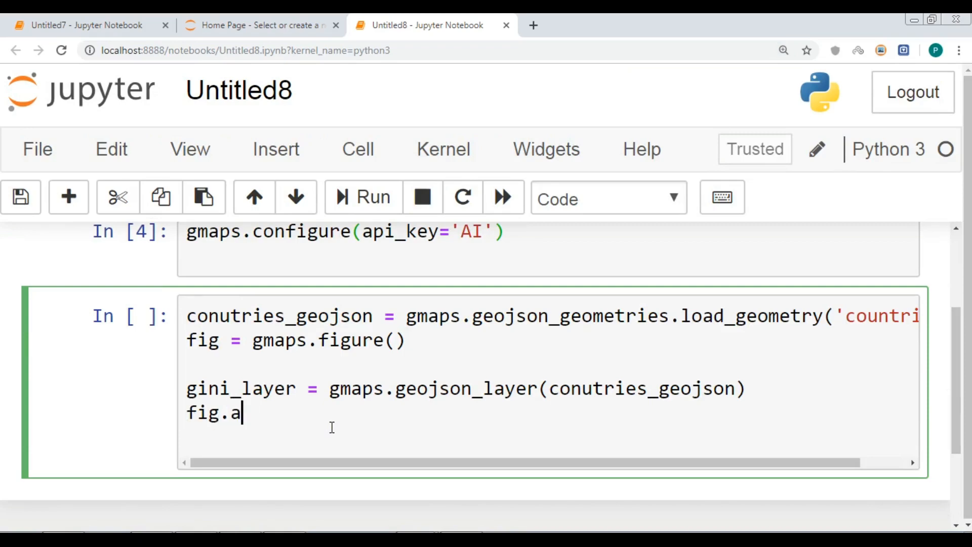
text(dd_layer())
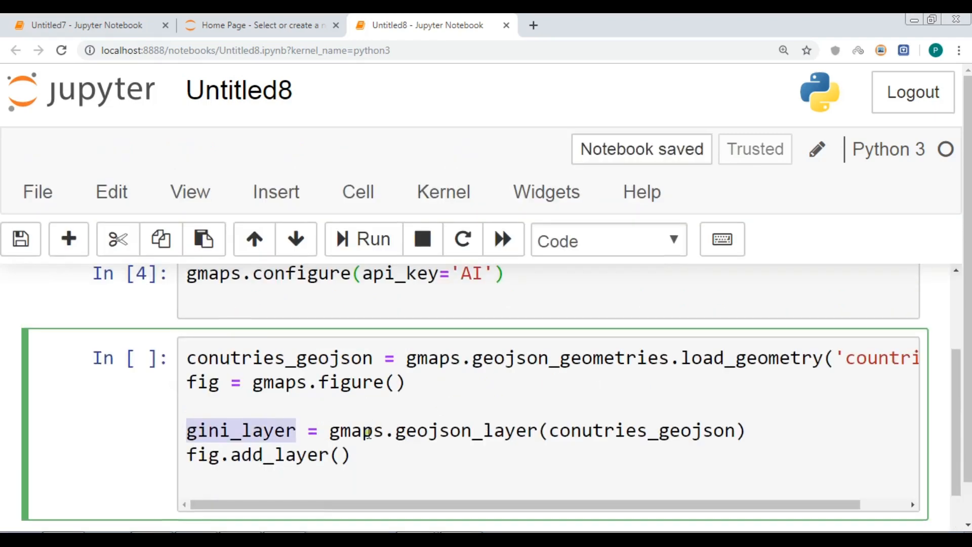
text(gini_layer)
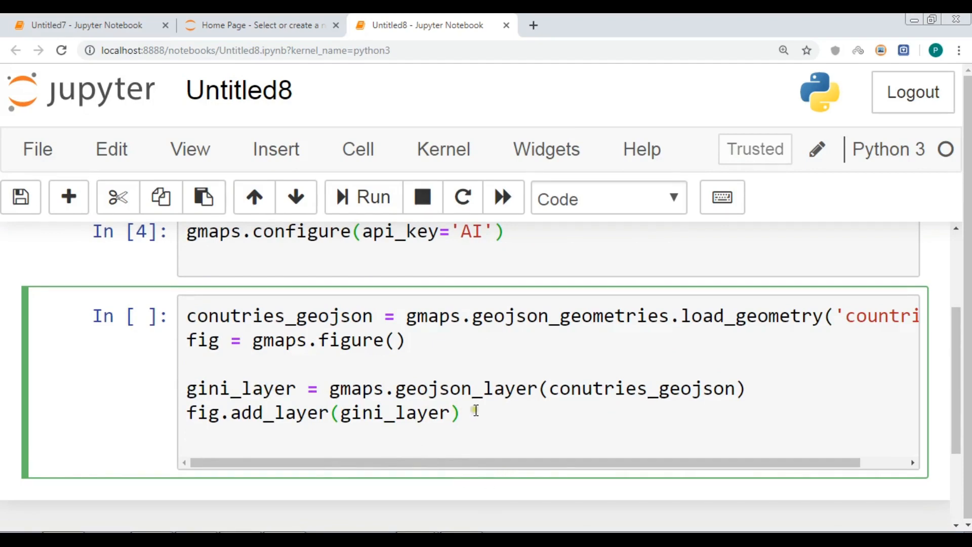
text(fig)
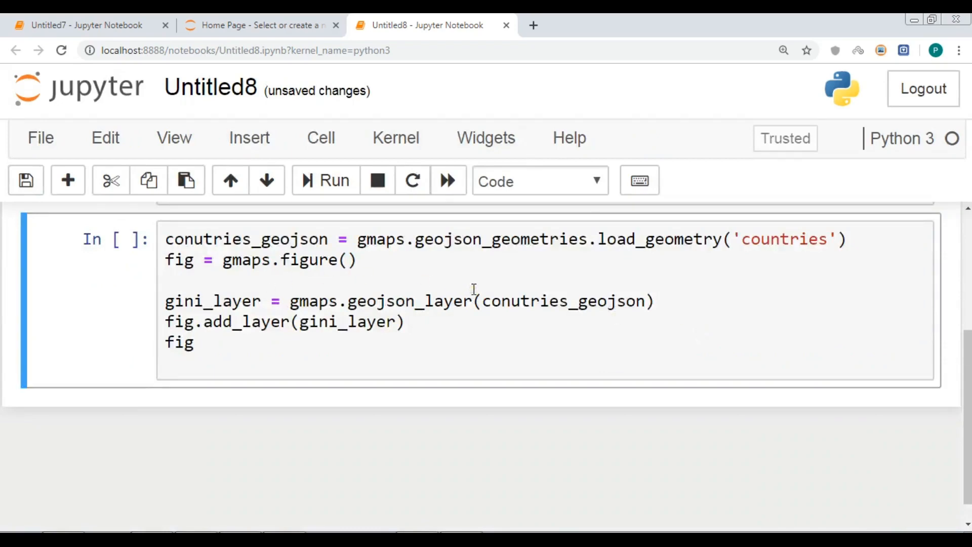
- Execute the gmaps cell to render the world map with country borders below it
click(333, 180)
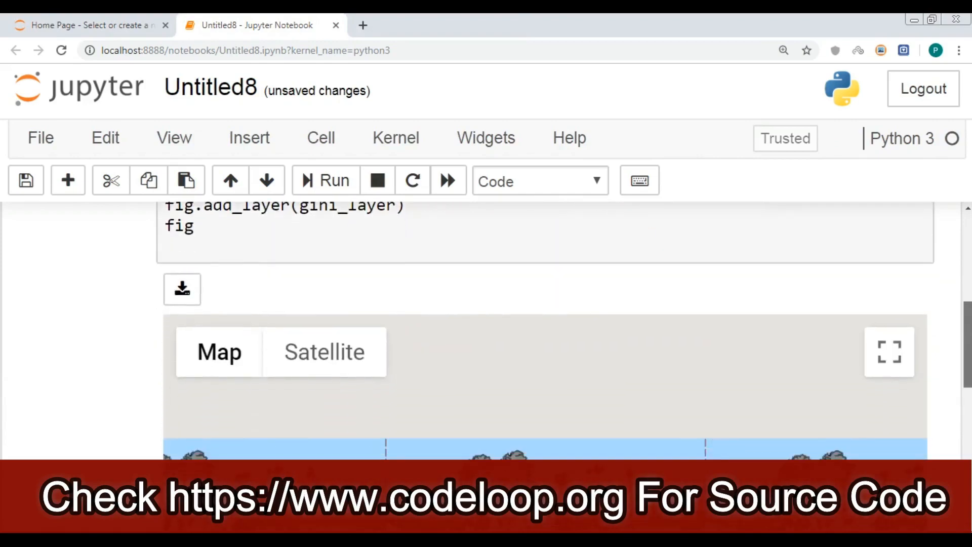
scroll(down, 3)
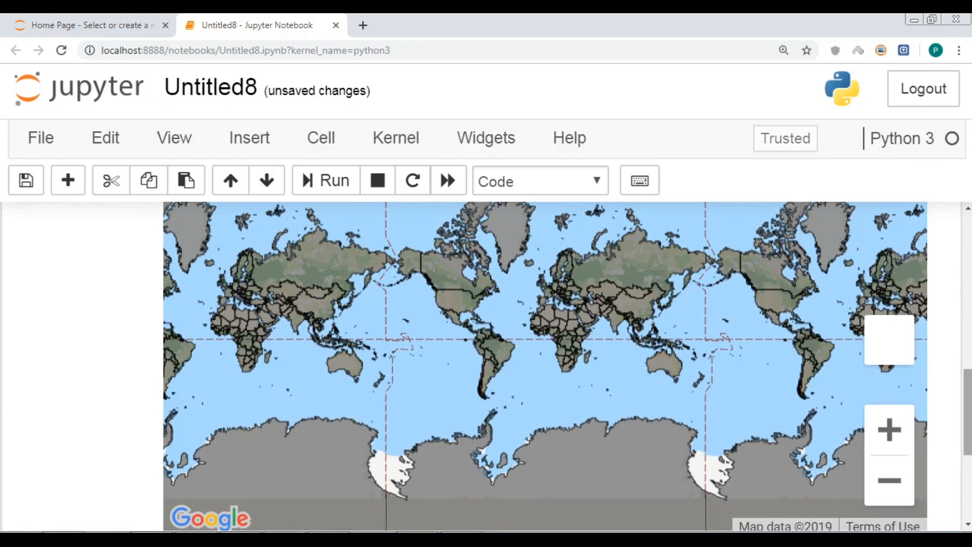
scroll(down, 3)
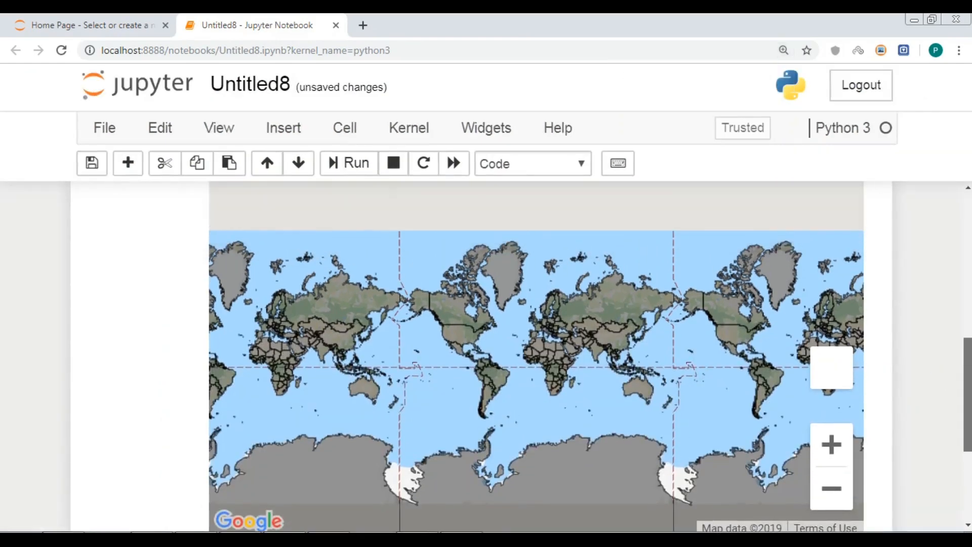
scroll(down, 3)
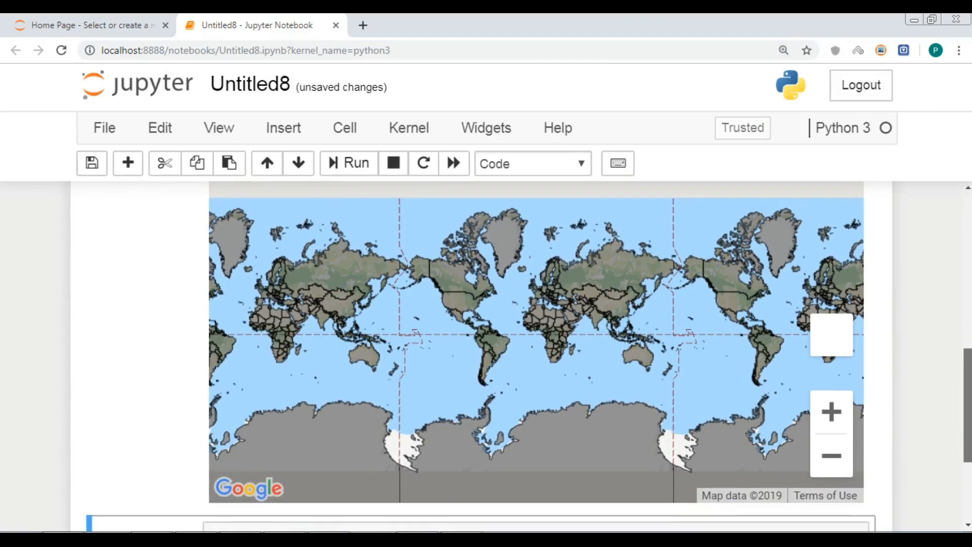
mouse_move(621, 358)
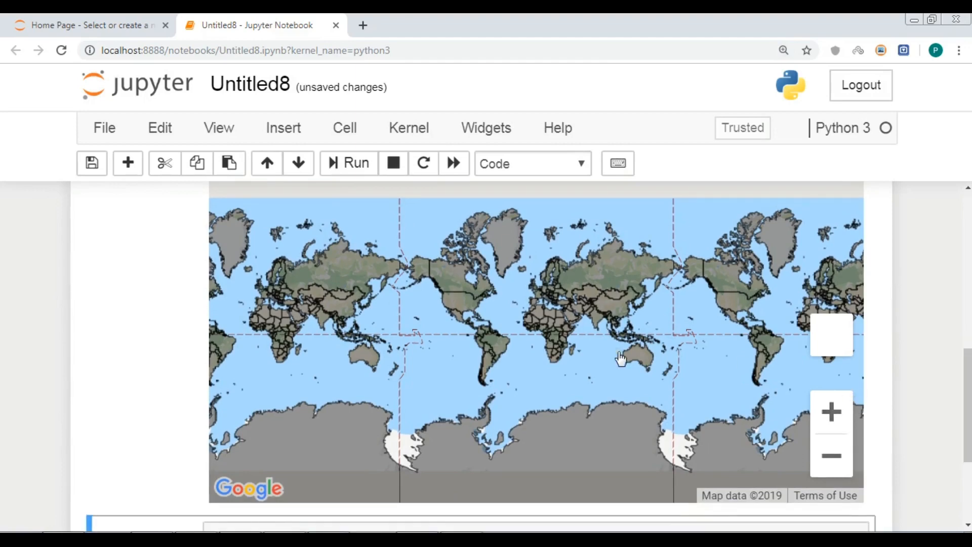